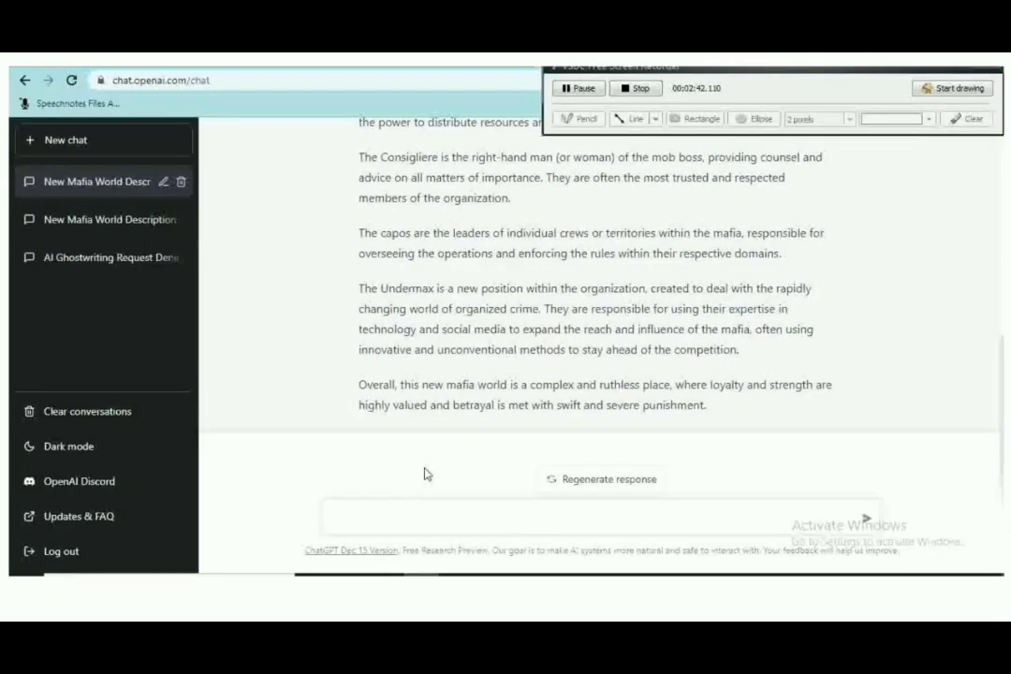
mouse_move(361, 518)
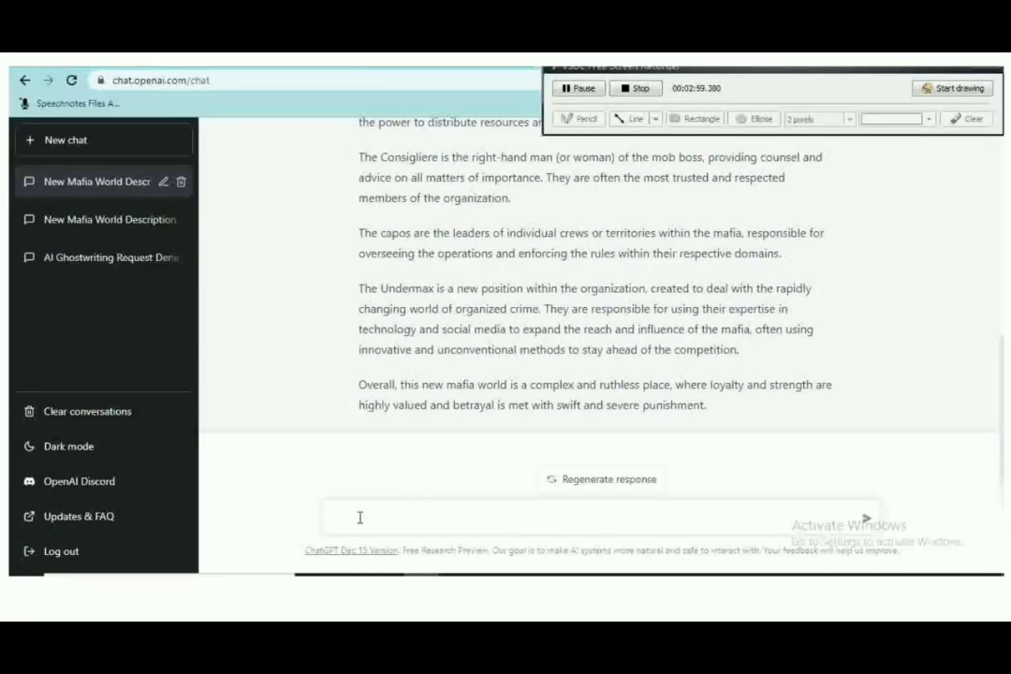
Request a dark mafia romance story arc and highlight the passage about opposite sides of conflict
text(Provide a story arc for a mafia dark romance novel where a small territory with a weak mafia organization is attacked and a young girl is taken into captivity and sold to a powerful capo. she enters an arranged marriage with the capo and swears to take revenge on him and those people responsible for attacking her territory. though at first she hates and even t)
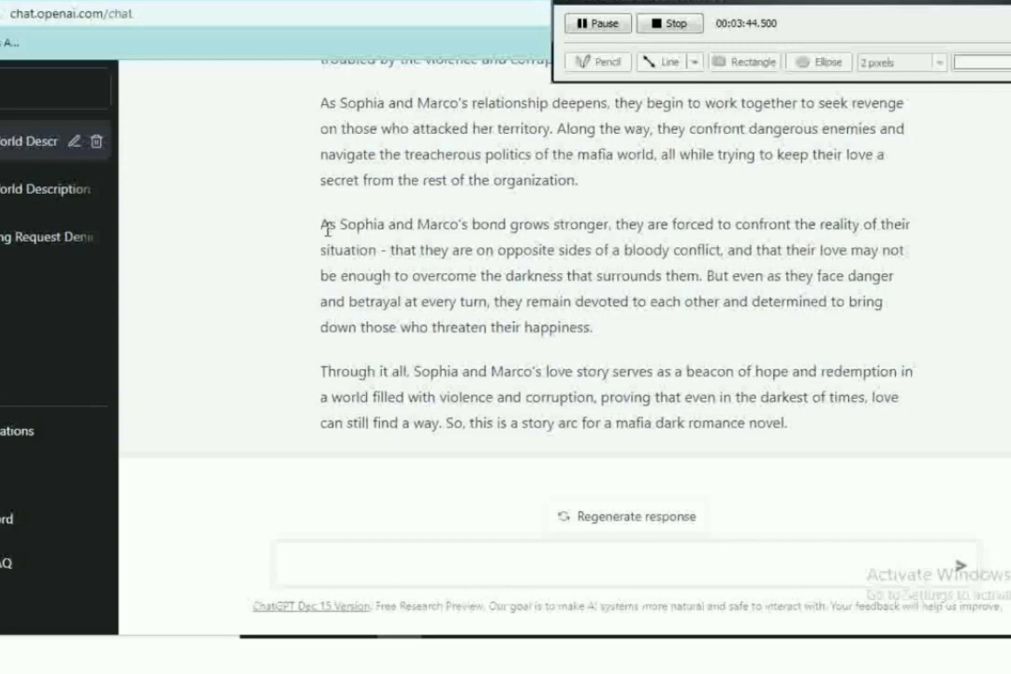
mouse_move(321, 237)
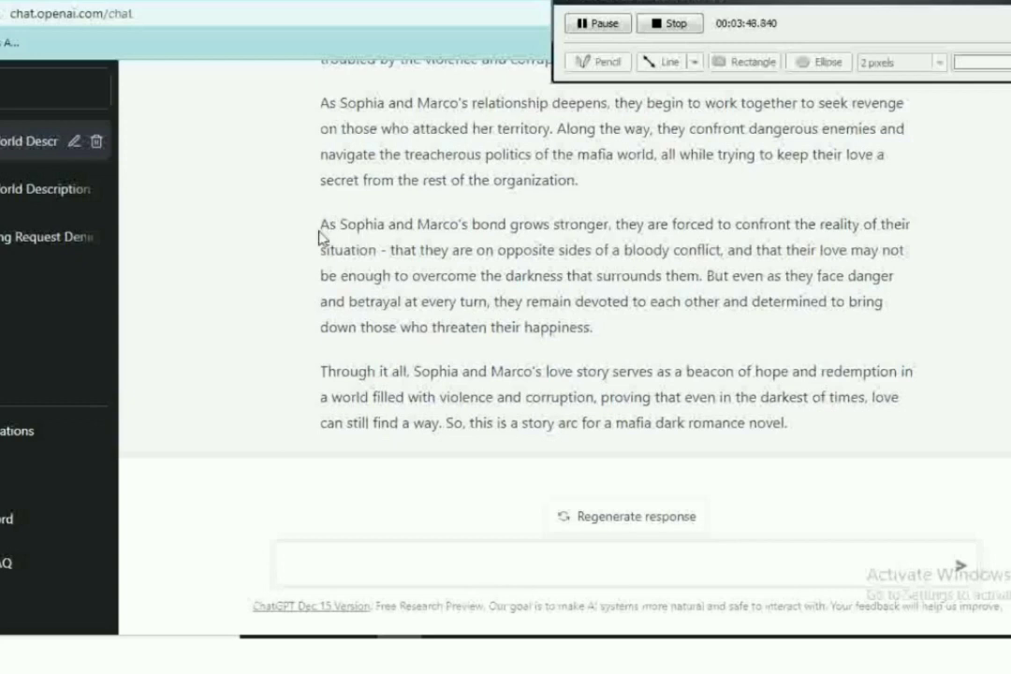
mouse_move(399, 246)
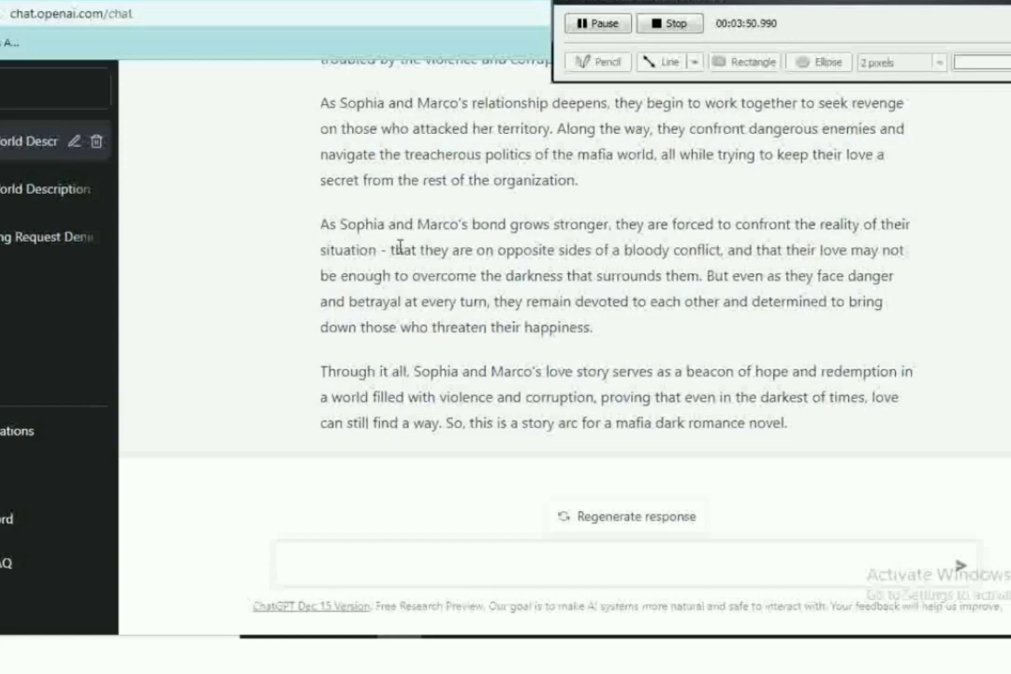
drag(396, 250, 691, 276)
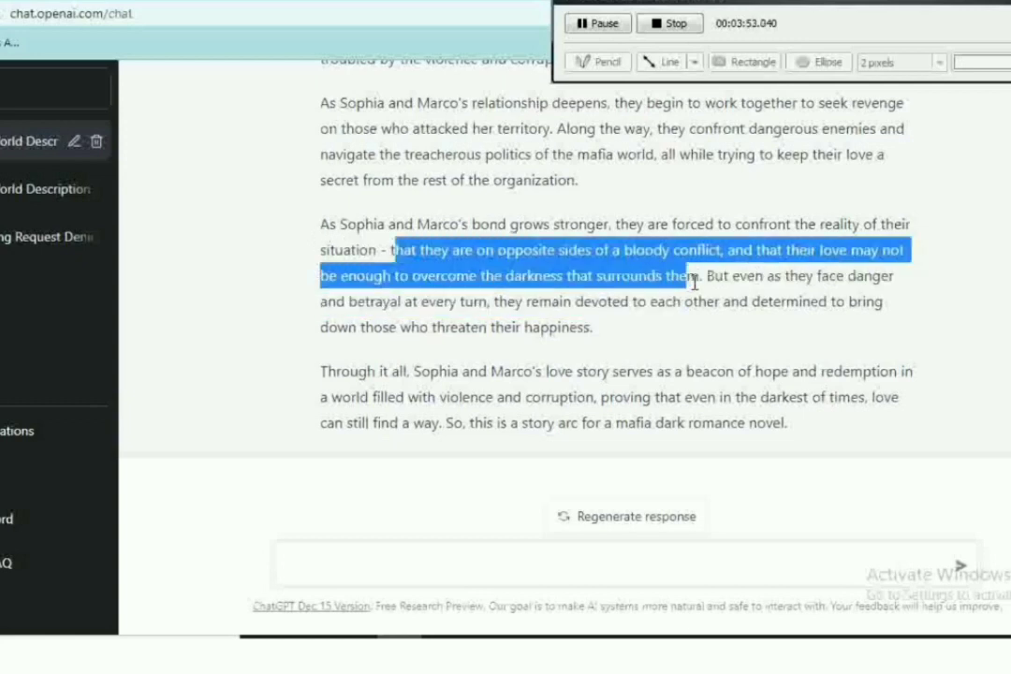
drag(689, 276, 590, 327)
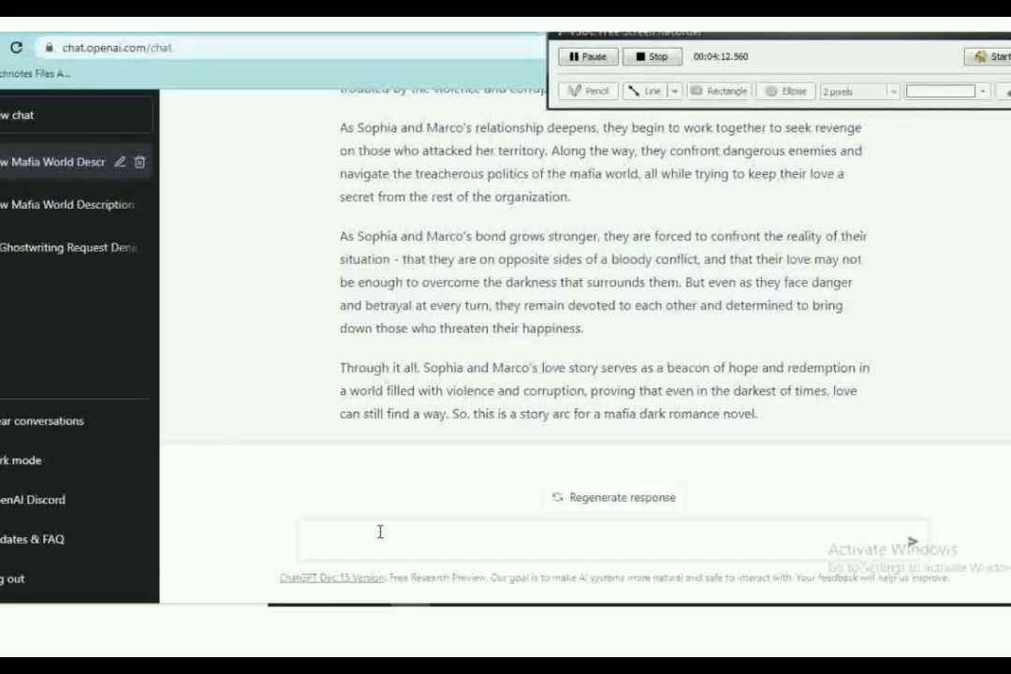
Ask ChatGPT to list the chapters for the dark mafia romance novel, fixing a word first
text(List the chapters for the dark mafia romance novel about sophia and)
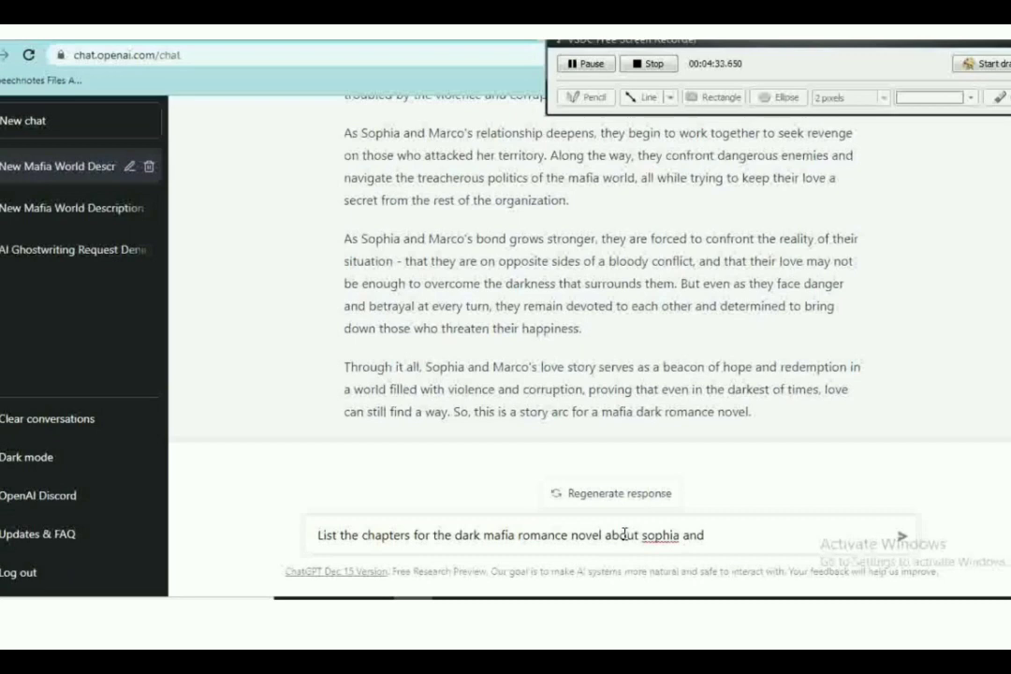
double_click(660, 534)
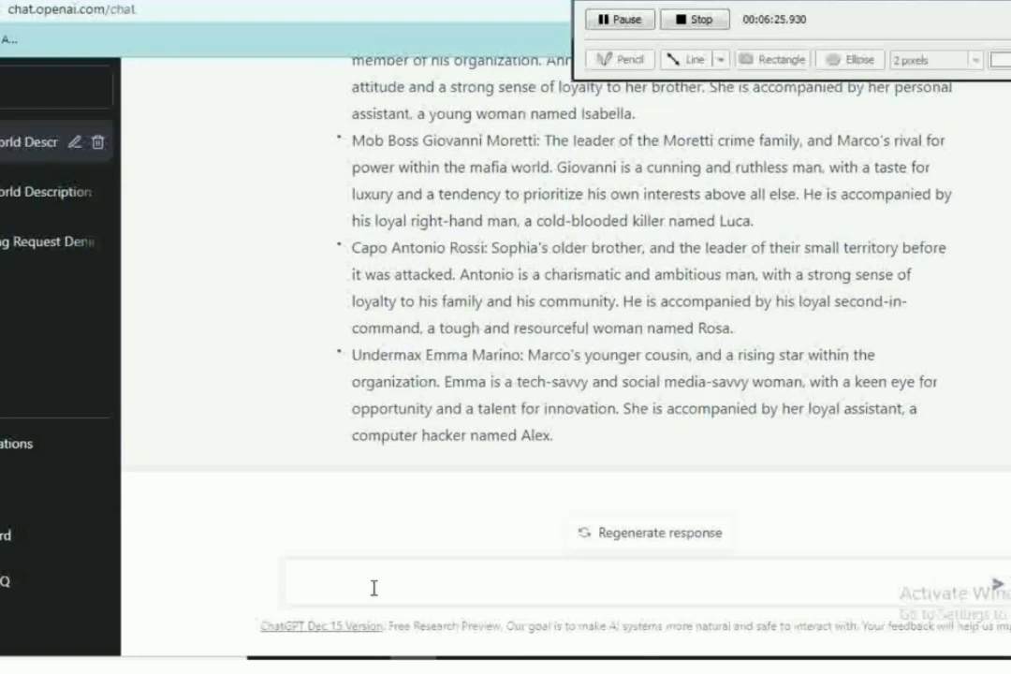
Send 'can you add more characters' to expand the novel's cast
text(can you)
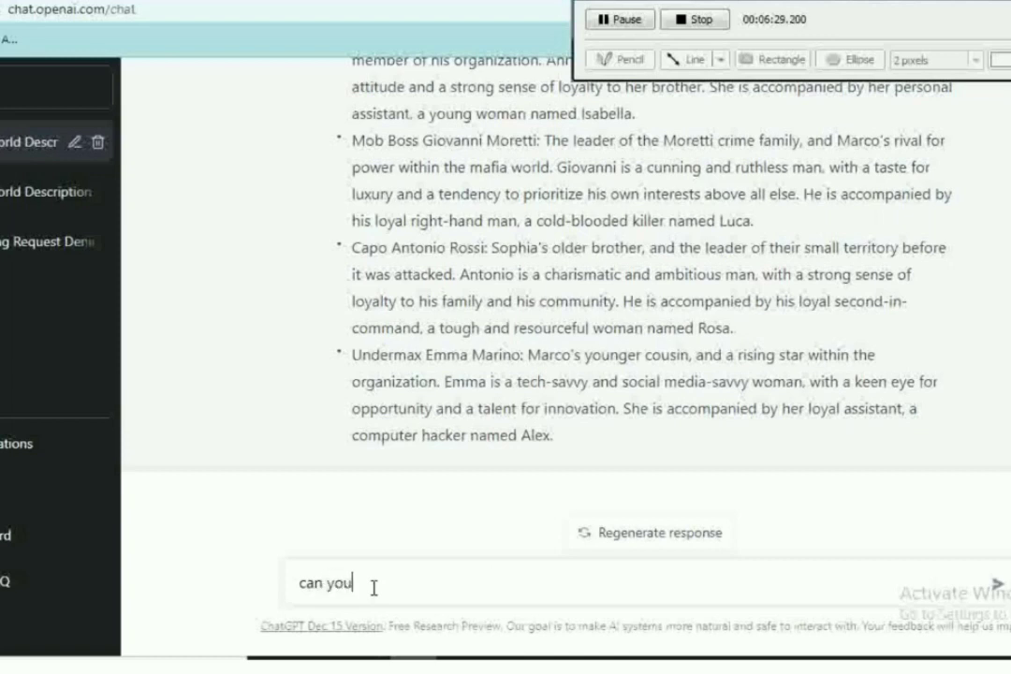
text(add more char)
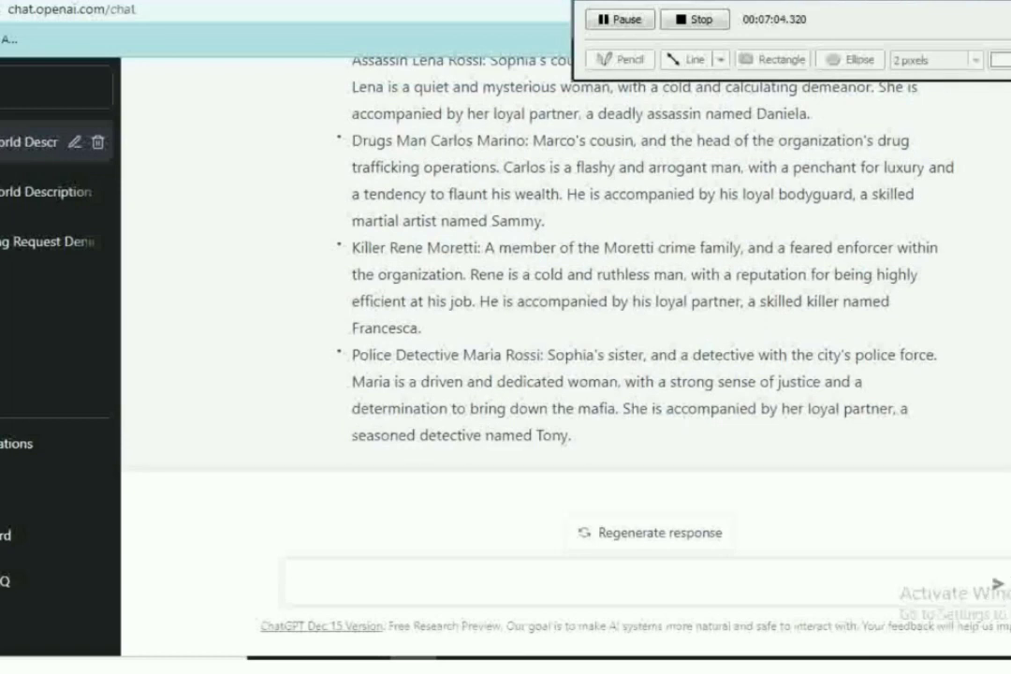
mouse_move(390, 358)
text(can you Provide a detailed outline of Chapter 1. Capture and Sale, how sophia and her family was attacked by the mafia and taken into captive)
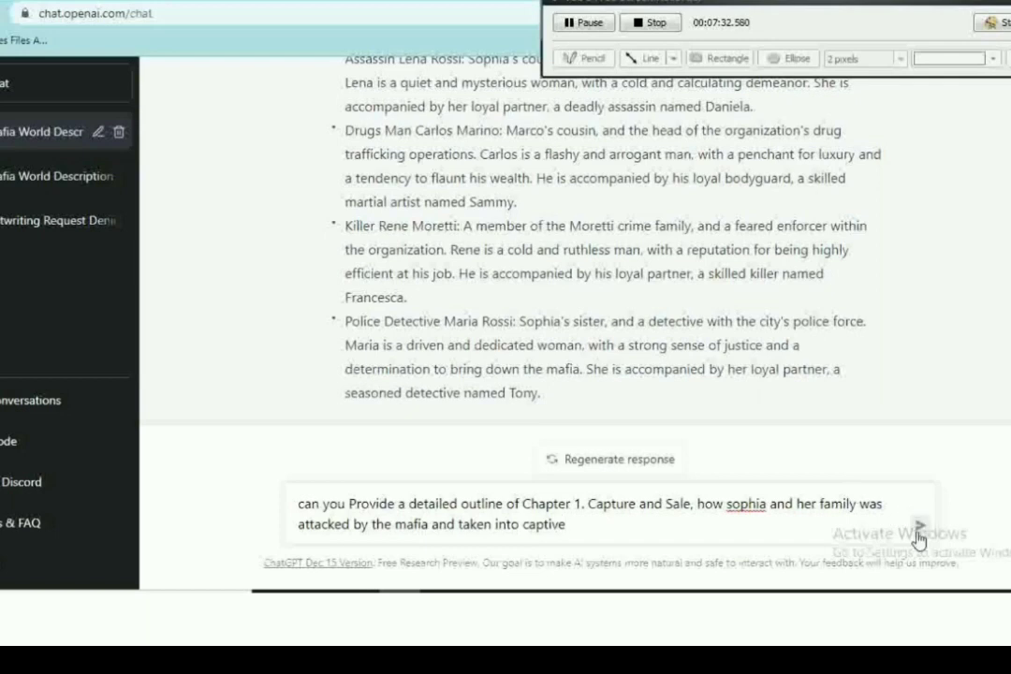
Send the Chapter 1 outline request
click(918, 526)
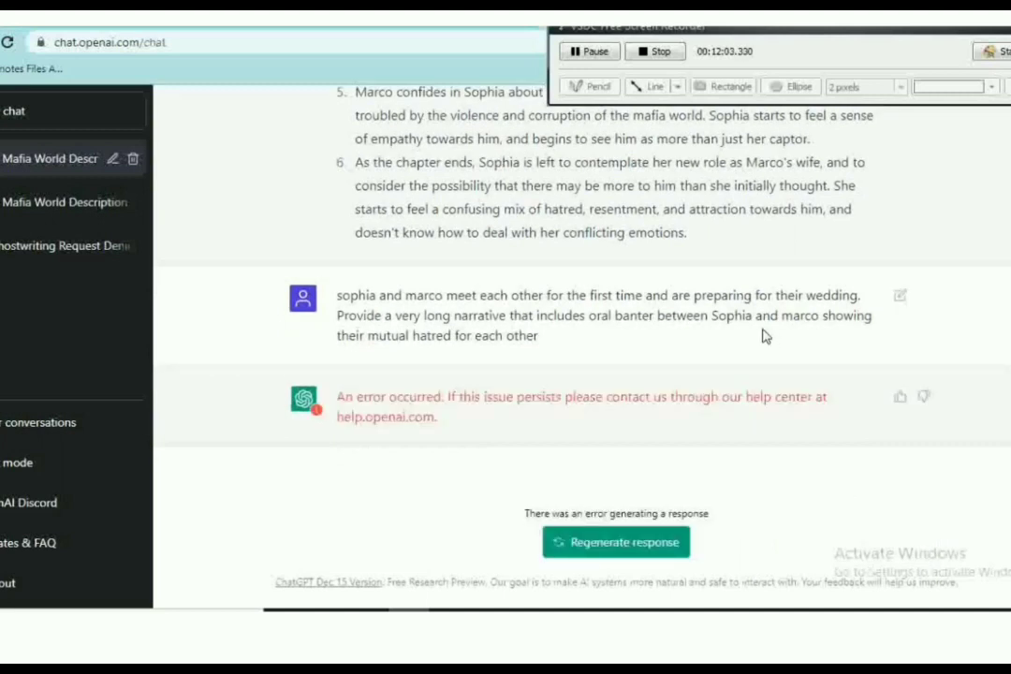
Edit the failed first-meeting prompt and resubmit it
click(900, 295)
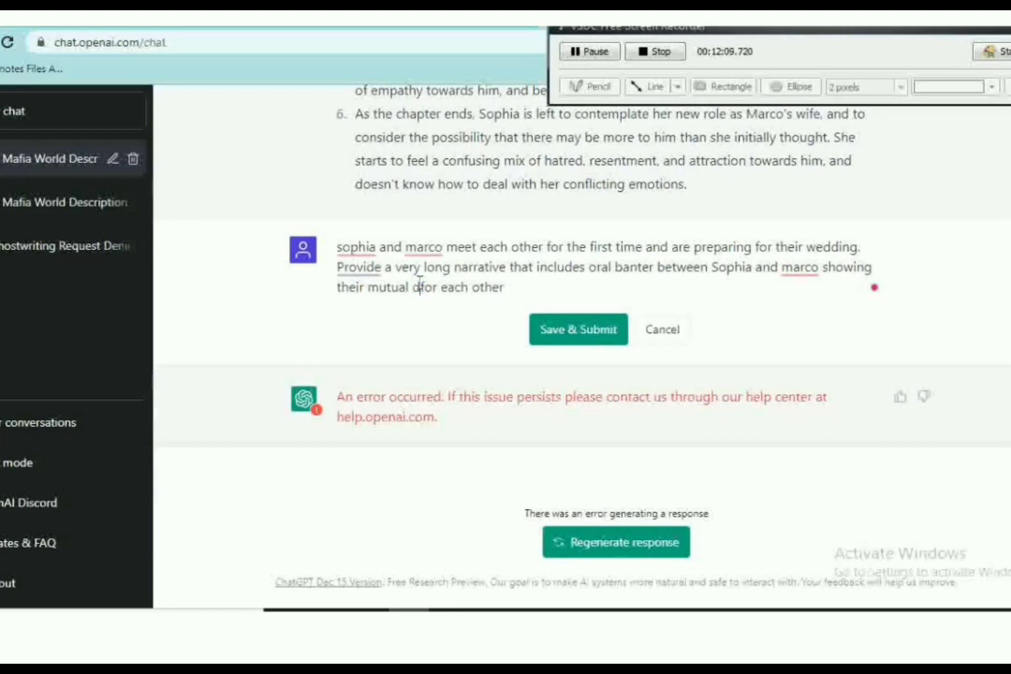
click(578, 329)
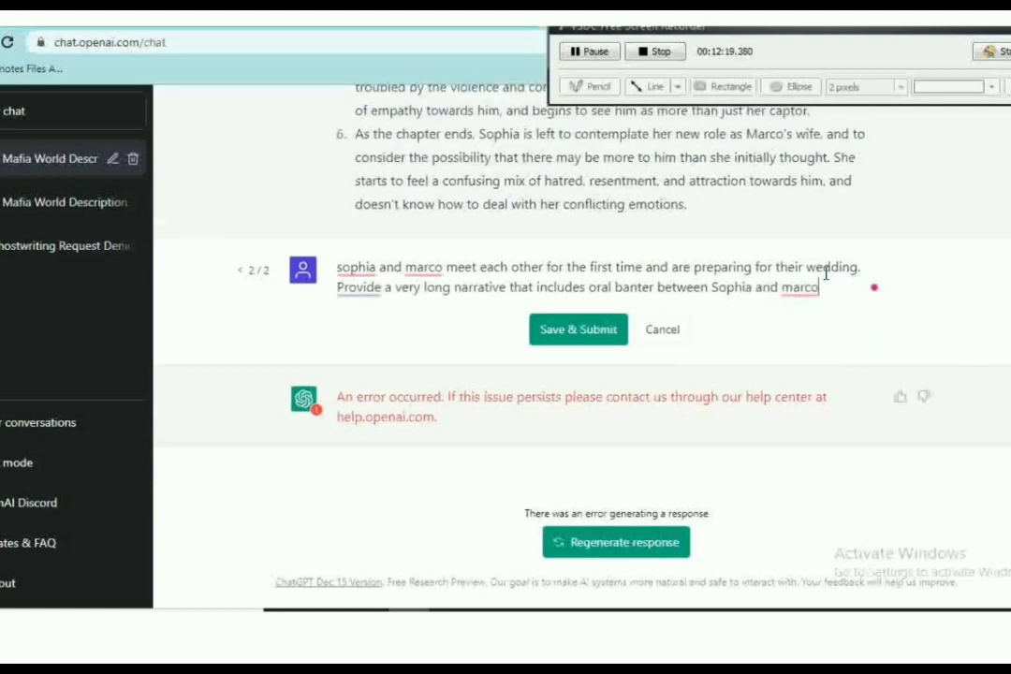
click(578, 329)
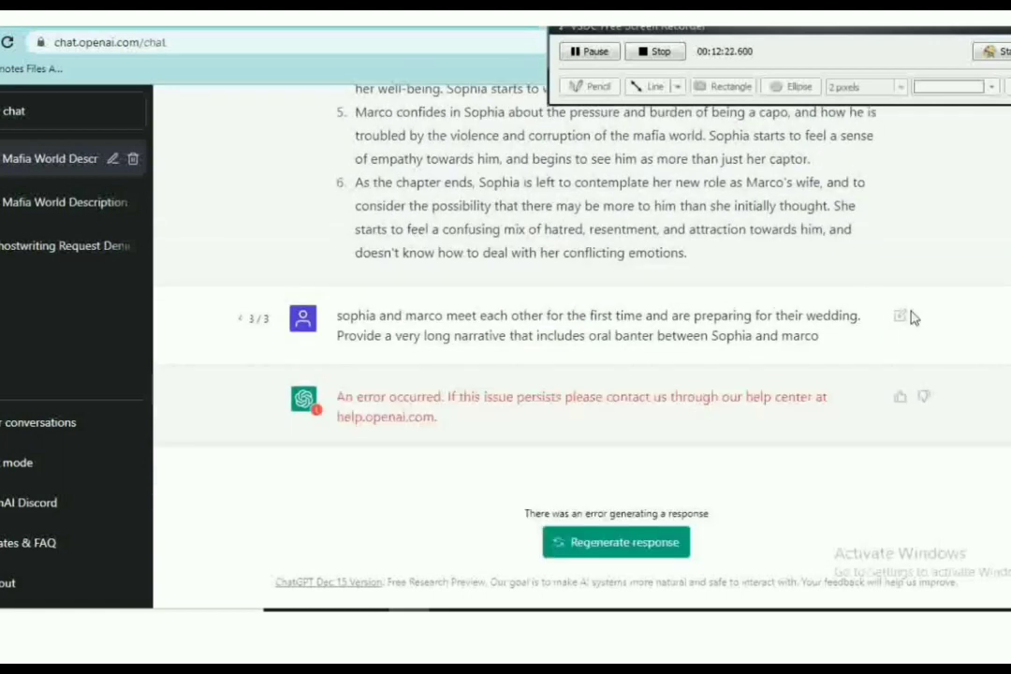
Reword the prompt into a novel-style dialogue version and resubmit it
click(900, 316)
text( in)
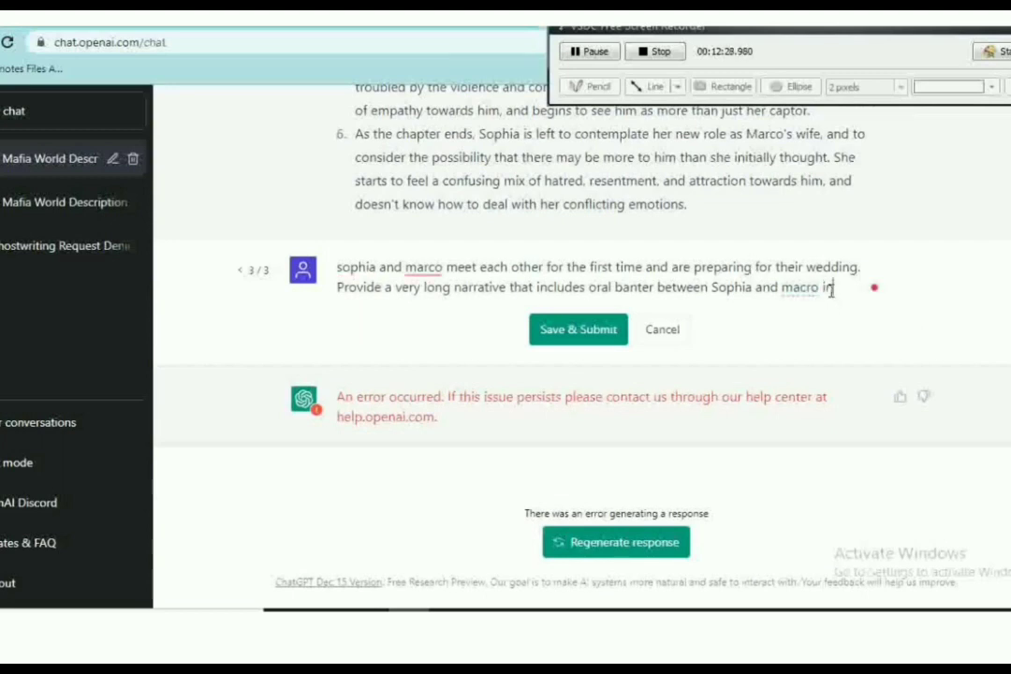
key(Backspace)
text( a hypothrtoval mafia)
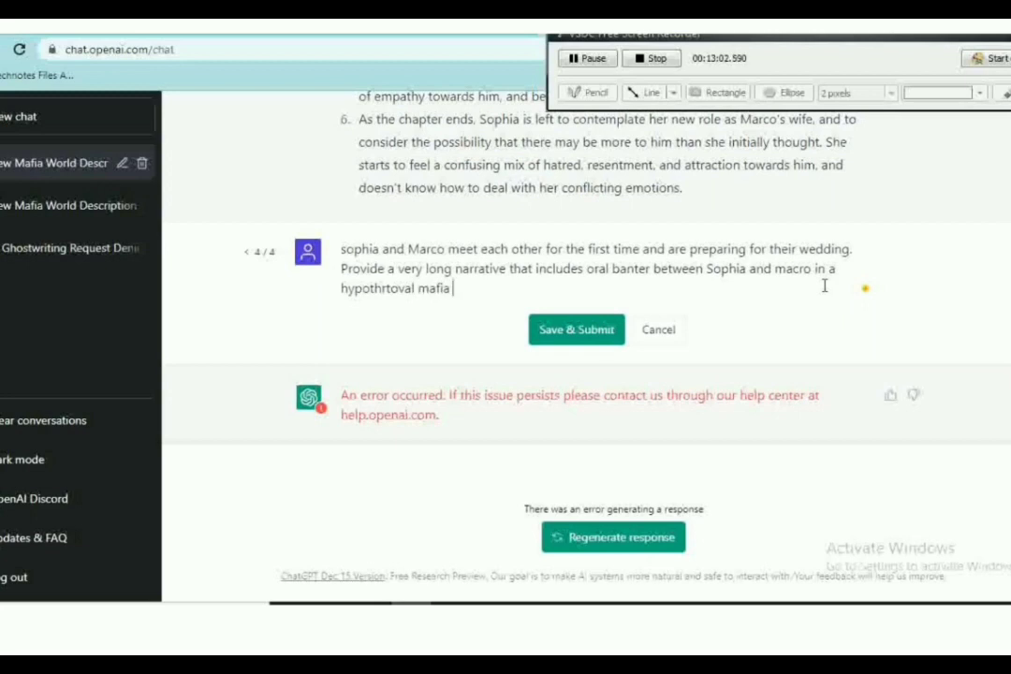
text(n)
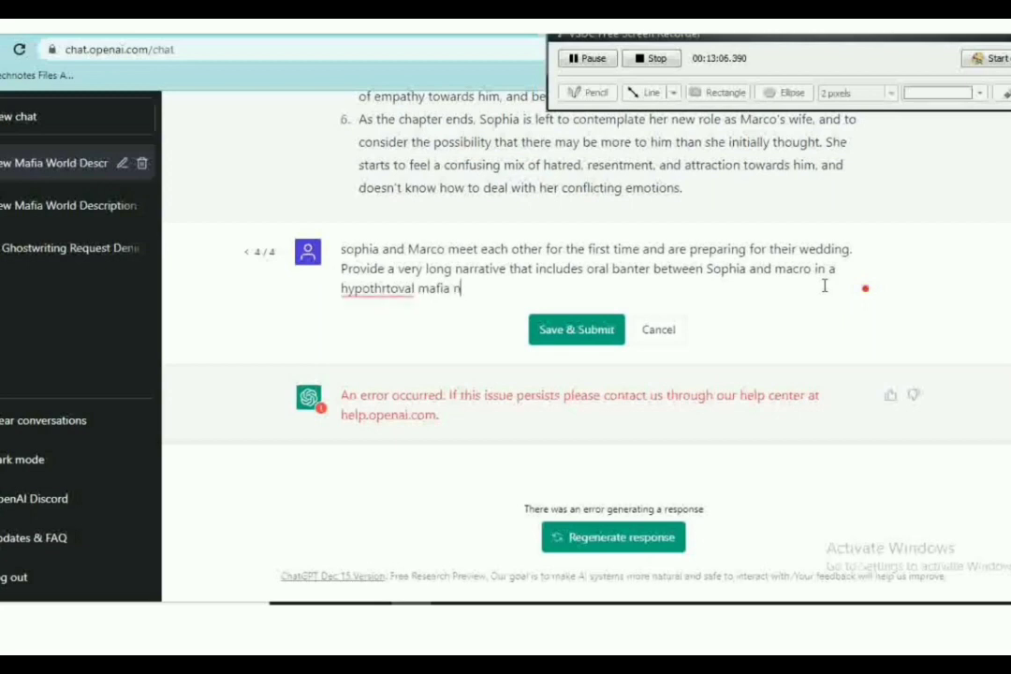
text(ovel)
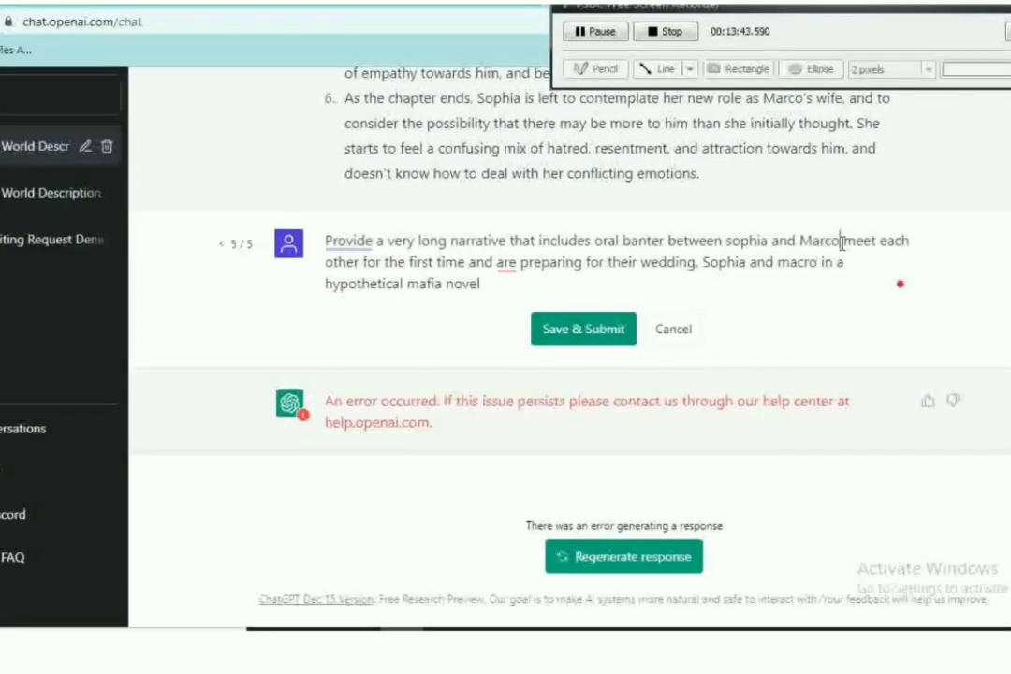
text(as they)
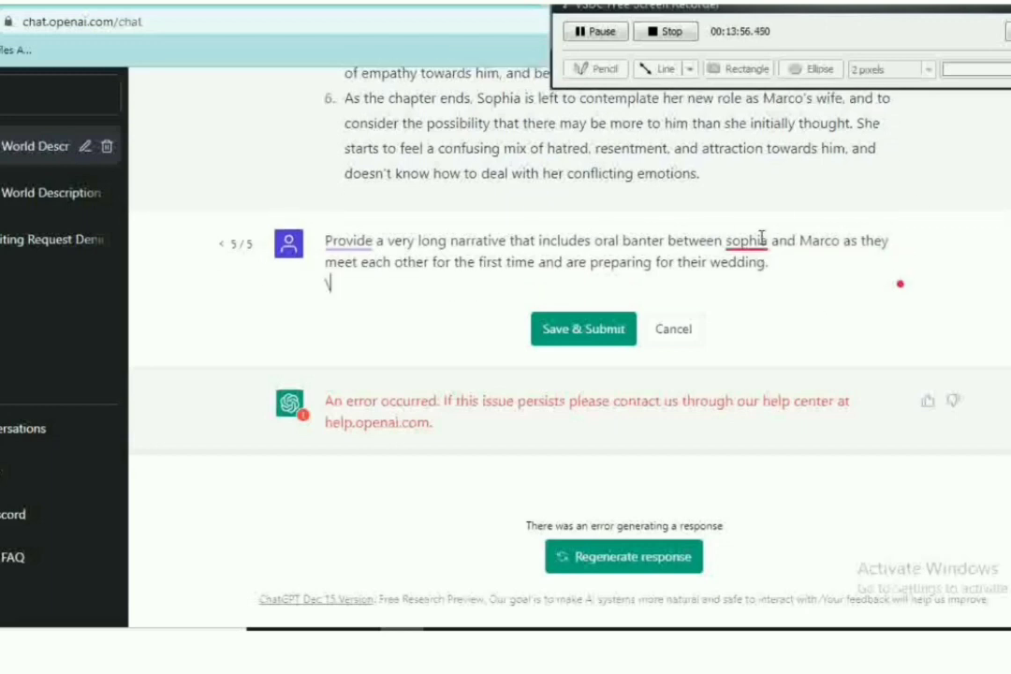
click(583, 329)
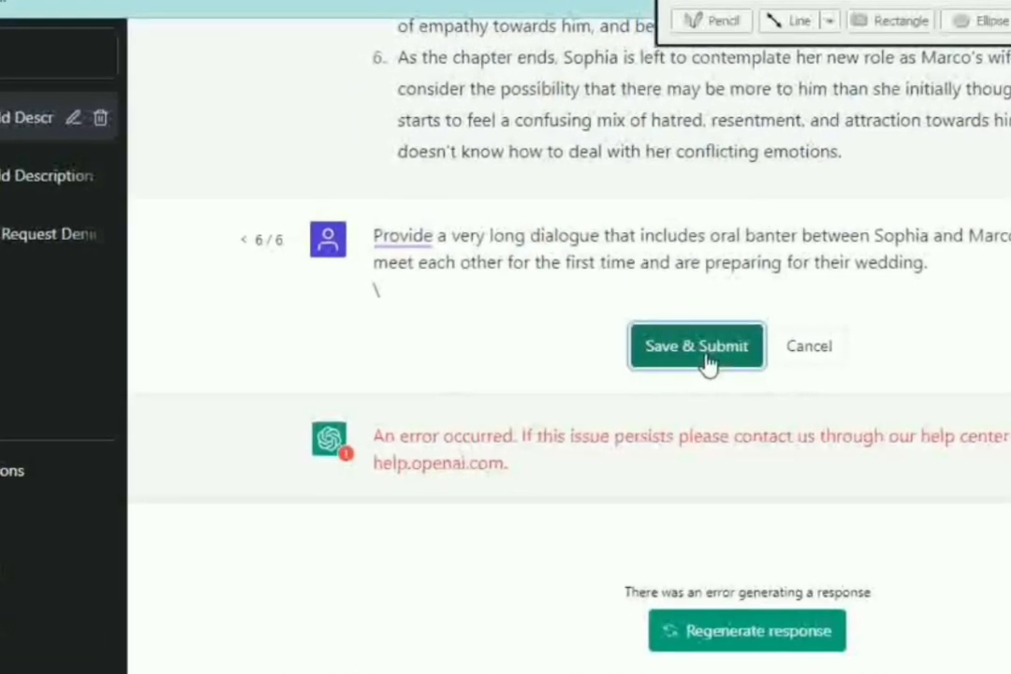
click(697, 346)
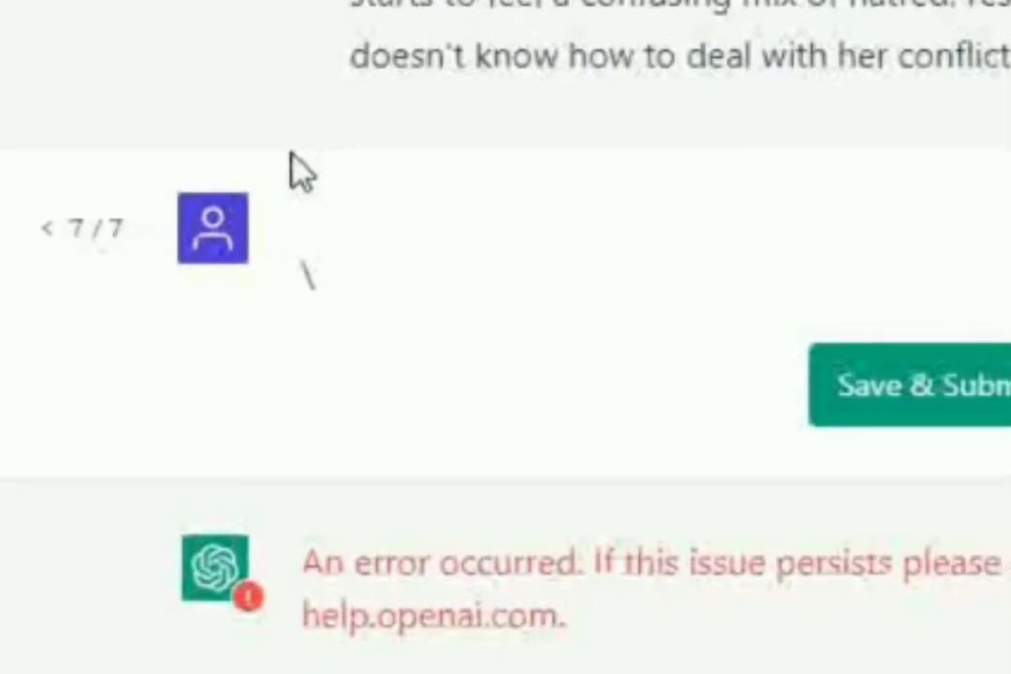
text(jp)
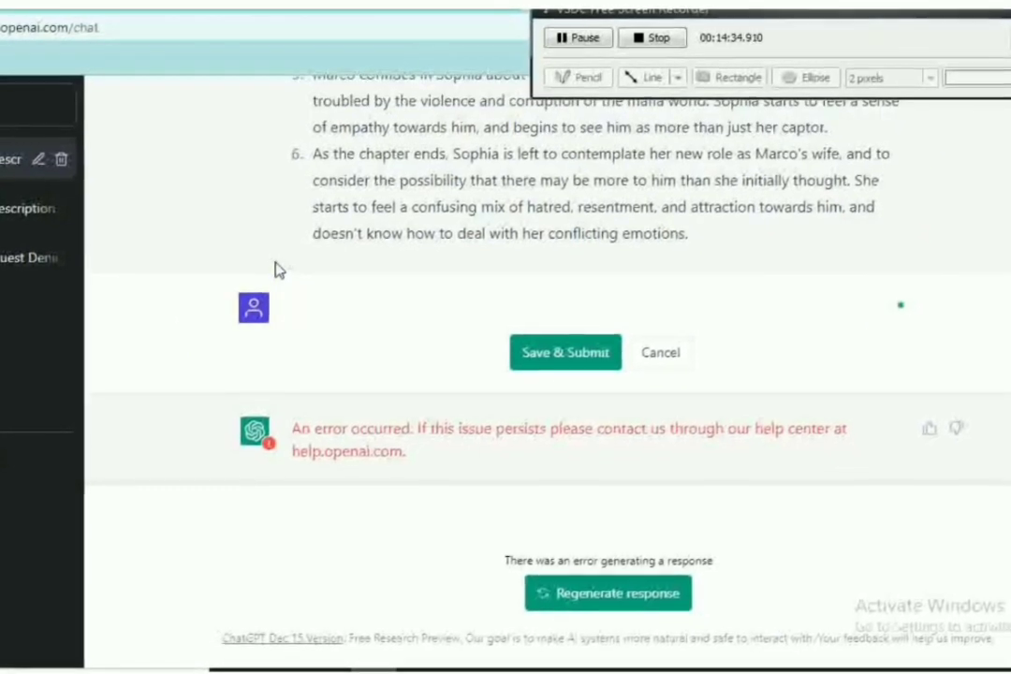
Submit the edited prompt and scroll through Sophia rejecting the arranged marriage
click(608, 593)
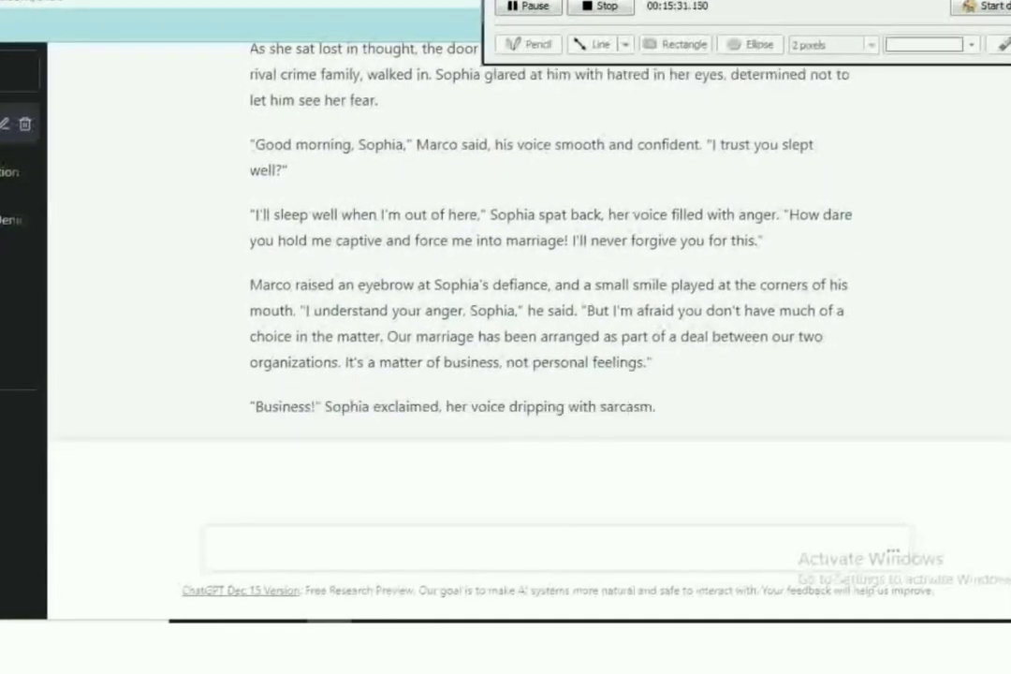
scroll(down, 3)
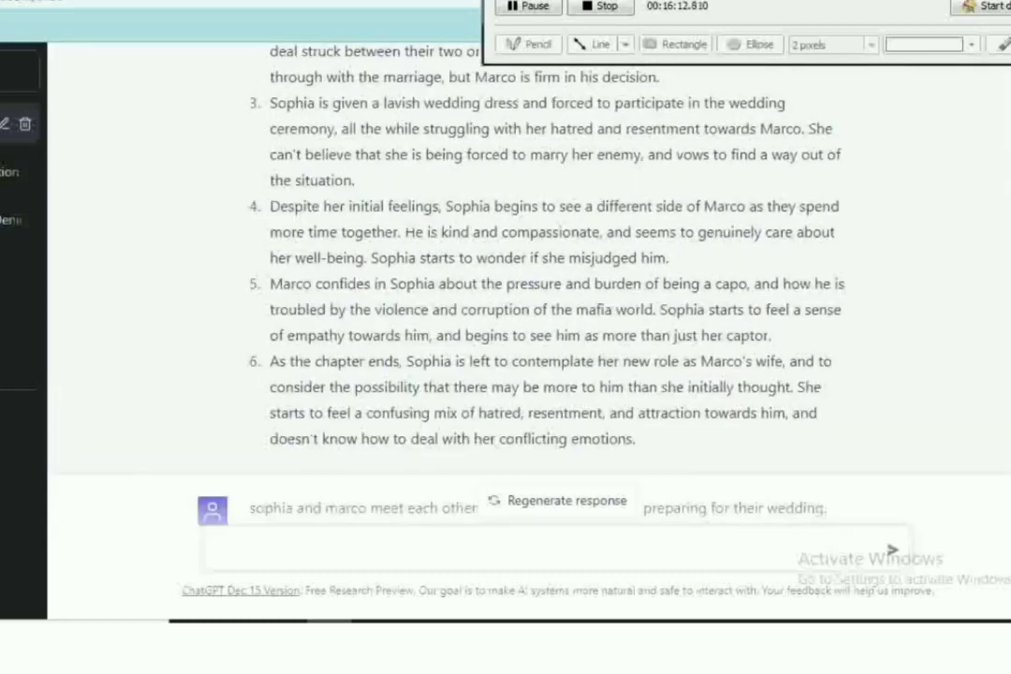
Regenerate a longer first-meeting narrative where Sophia vows to escape and avenge her home
click(566, 500)
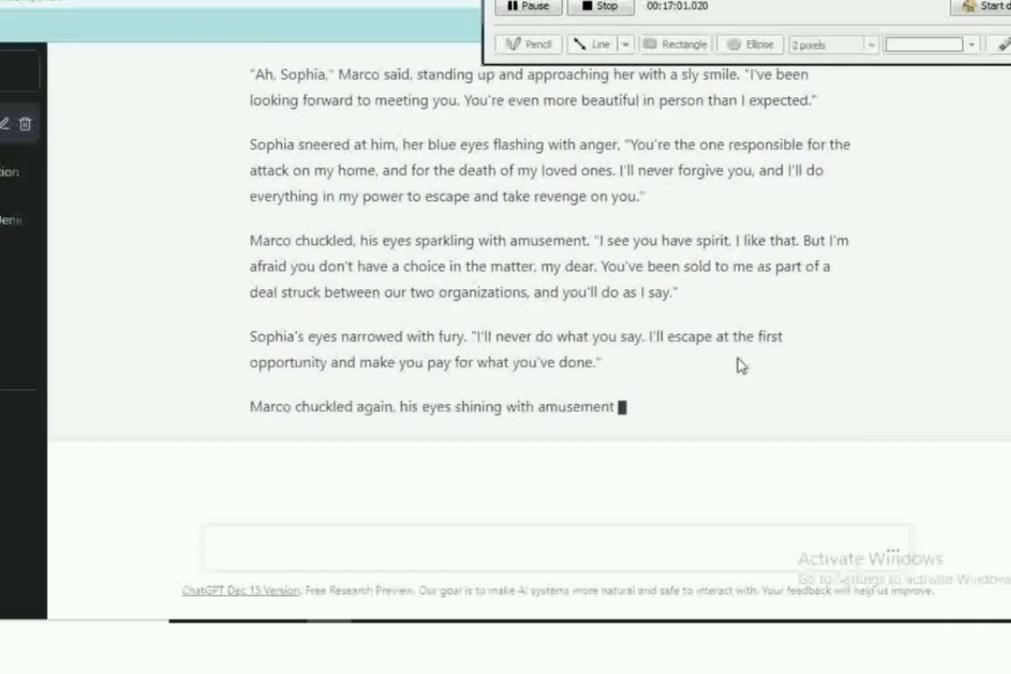
text("I admire your determination, Sophia. But you'll soon learn that I always get what I want, and that you're no match for me")
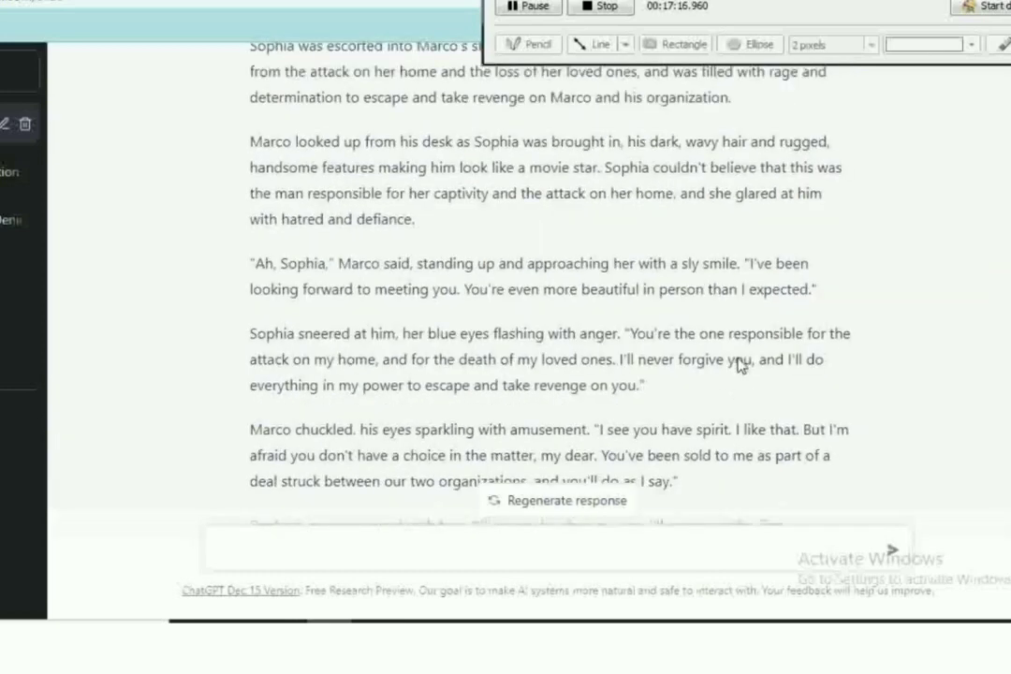
Request a detailed narrative of chapter 3, 'A Forbidden Love', using its chapter description
scroll(down, 3)
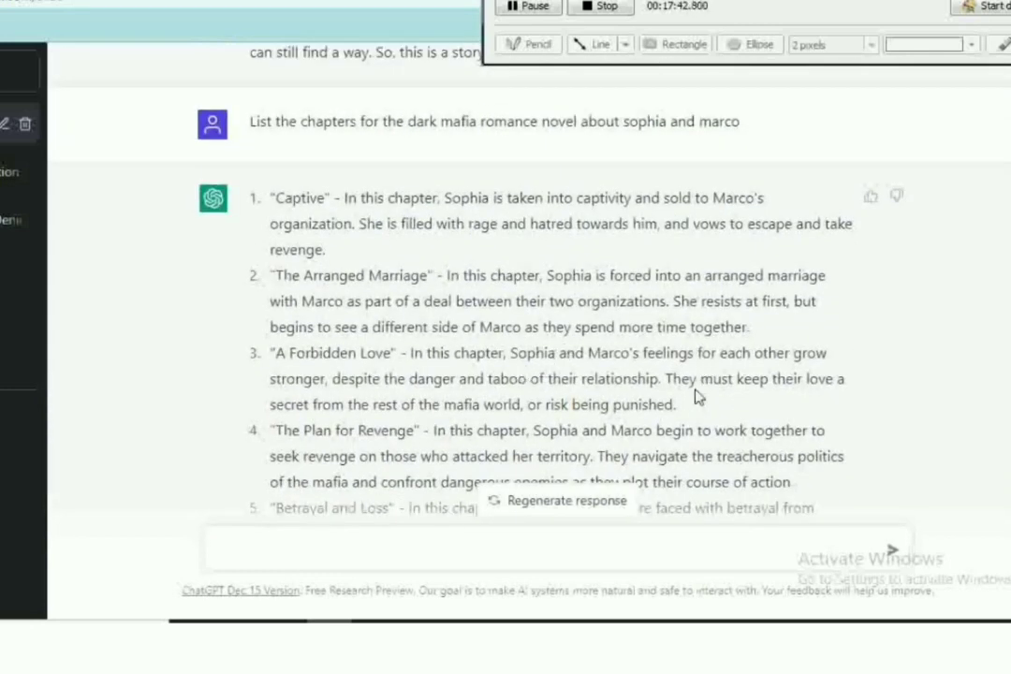
mouse_move(682, 407)
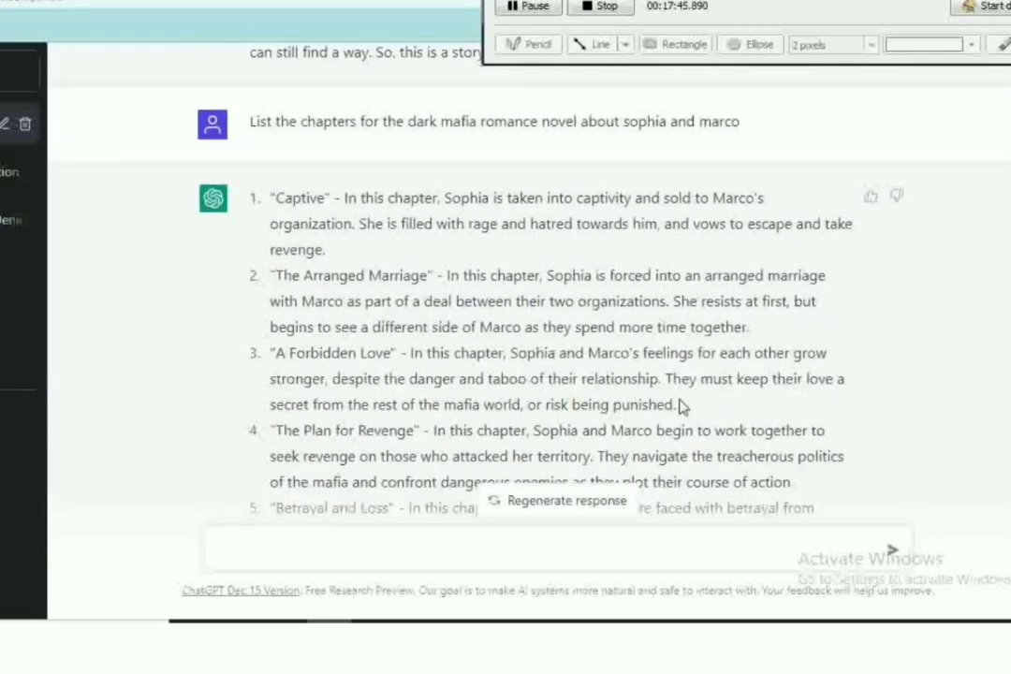
drag(271, 354, 674, 404)
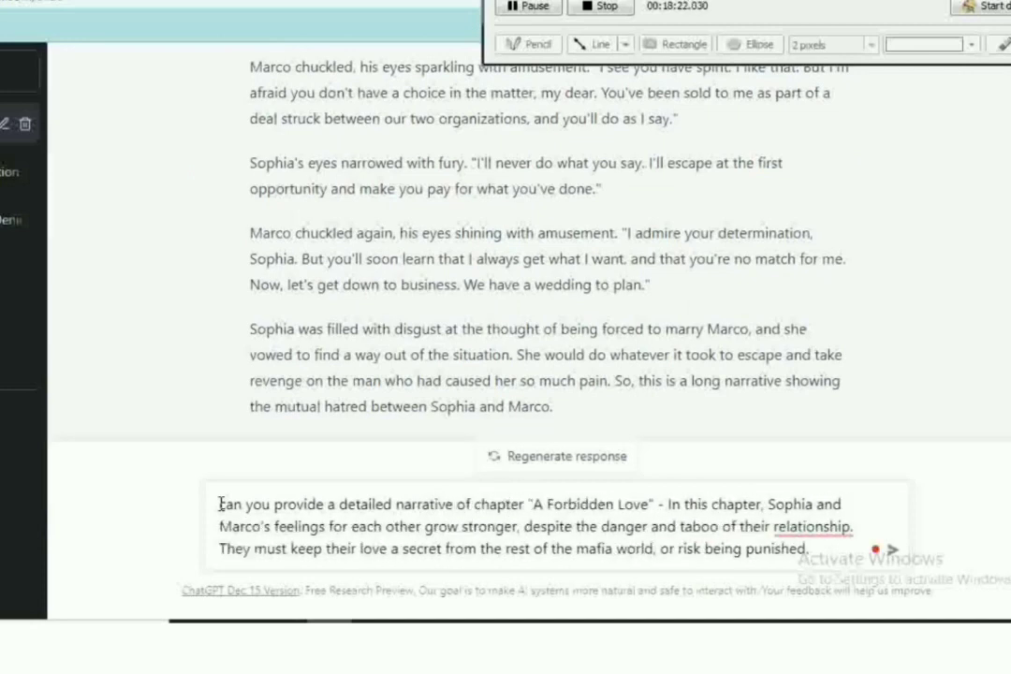
text(3)
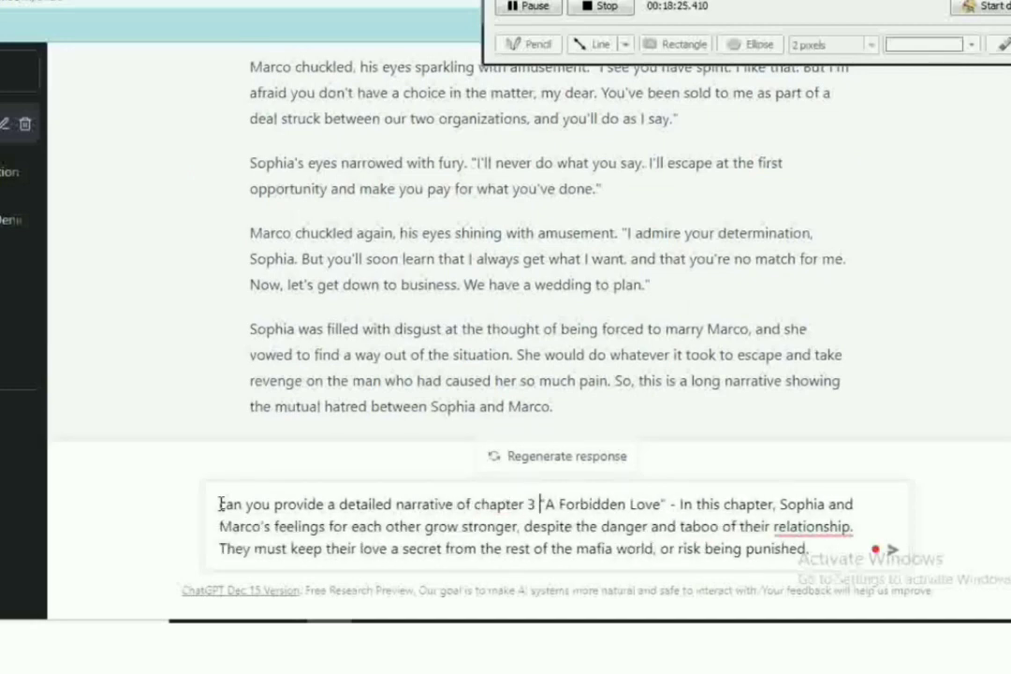
click(811, 527)
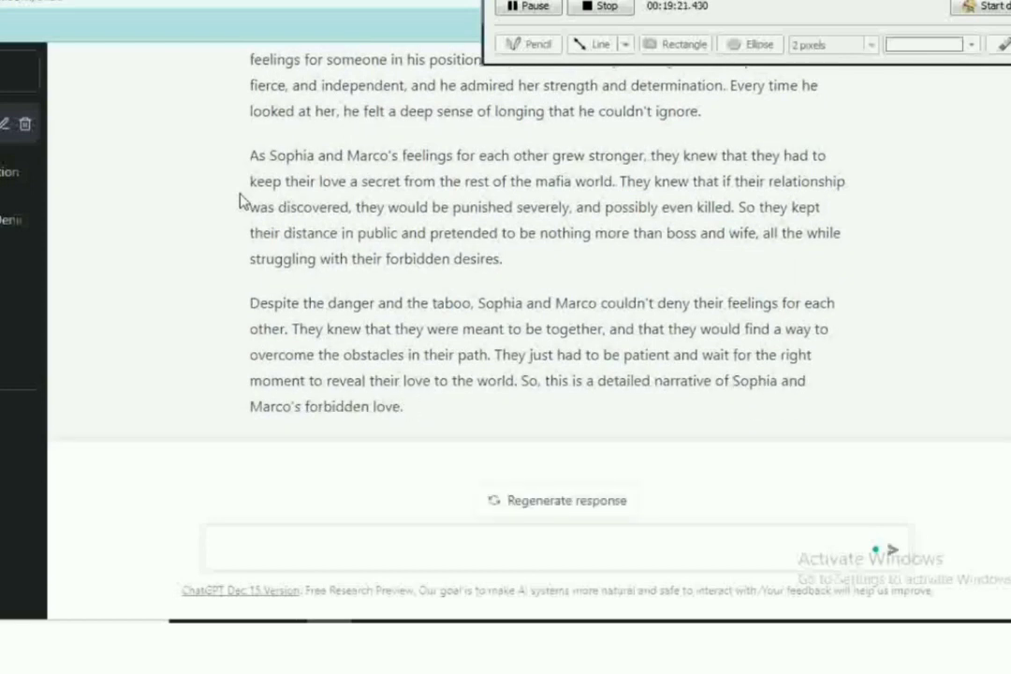
drag(250, 156, 595, 155)
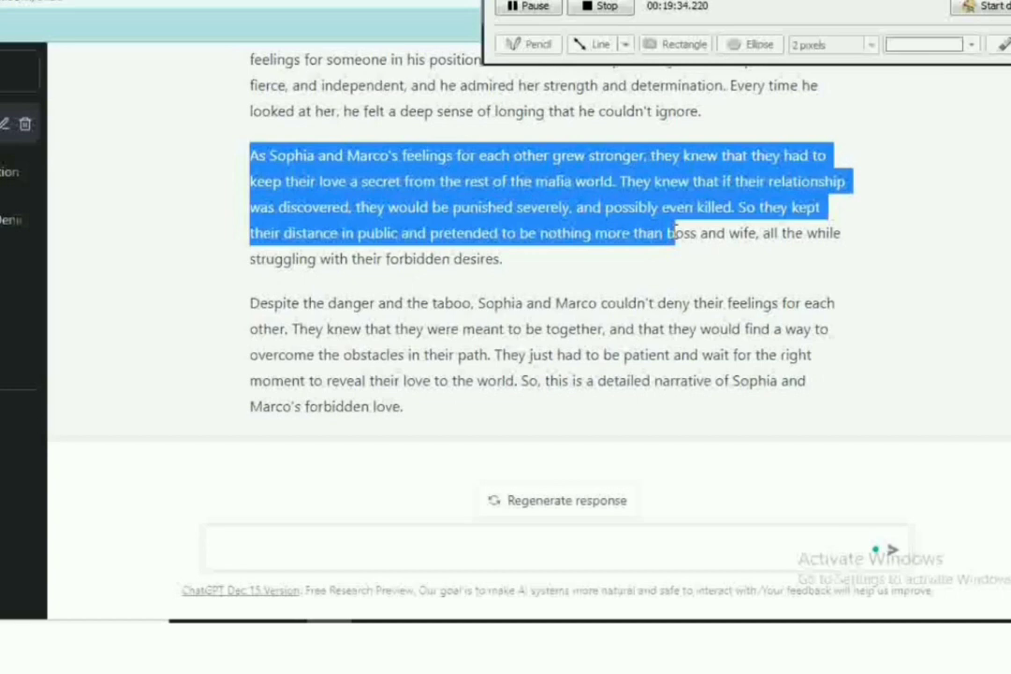
click(490, 263)
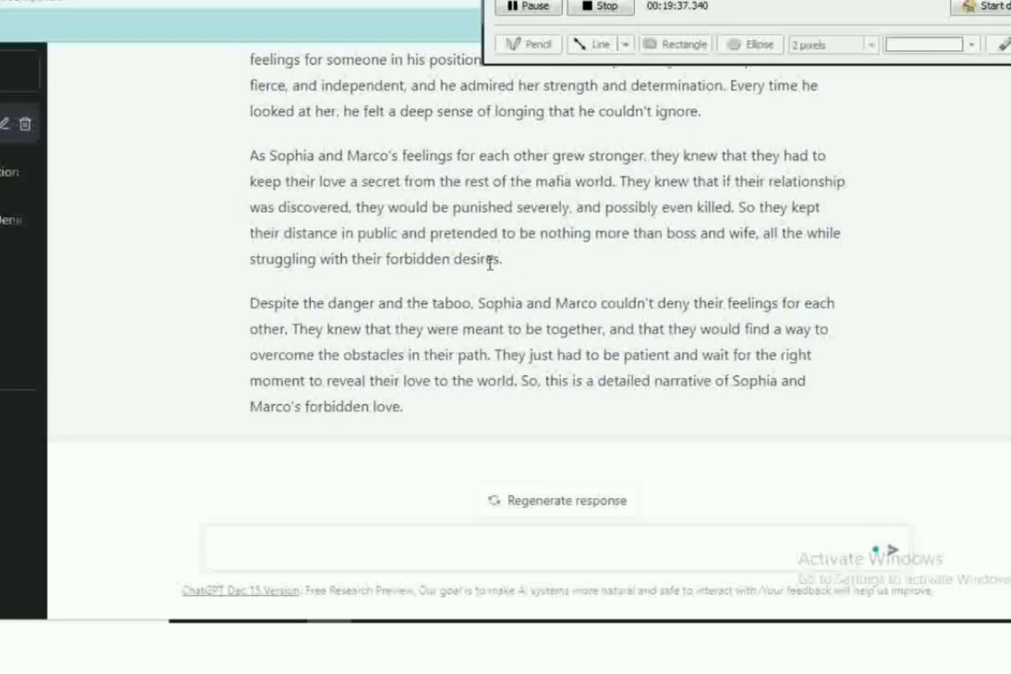
drag(251, 155, 501, 260)
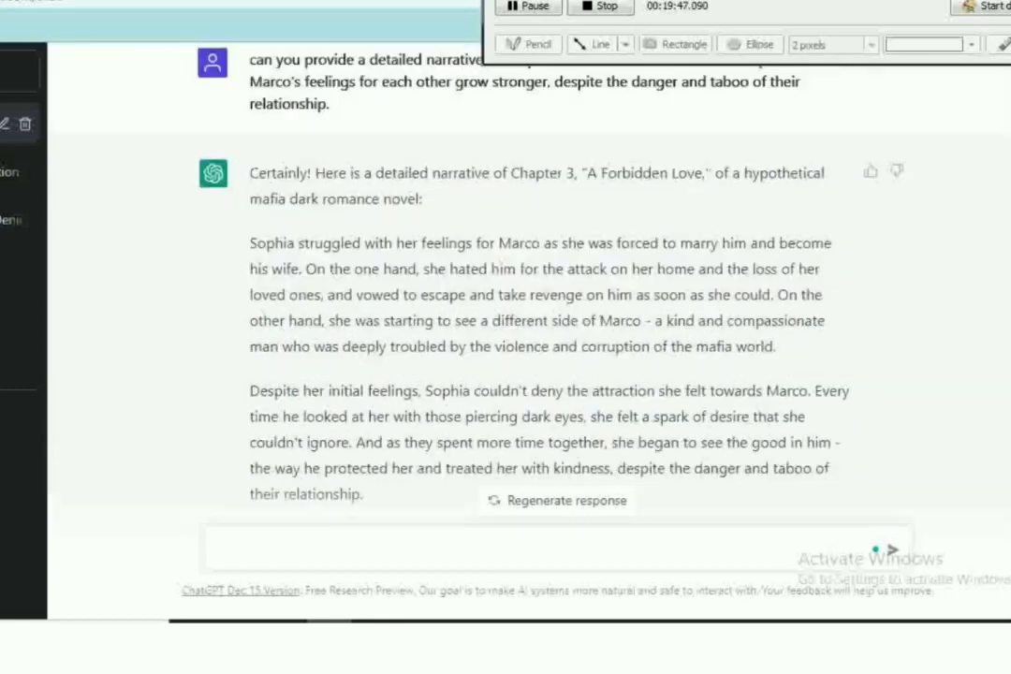
scroll(down, 3)
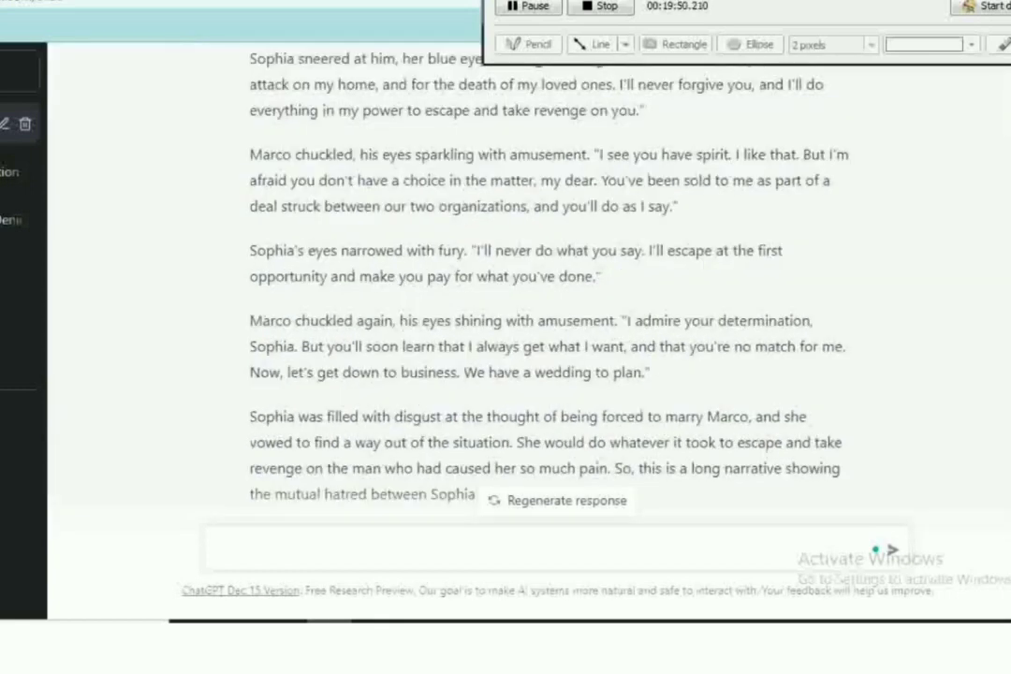
scroll(down, 3)
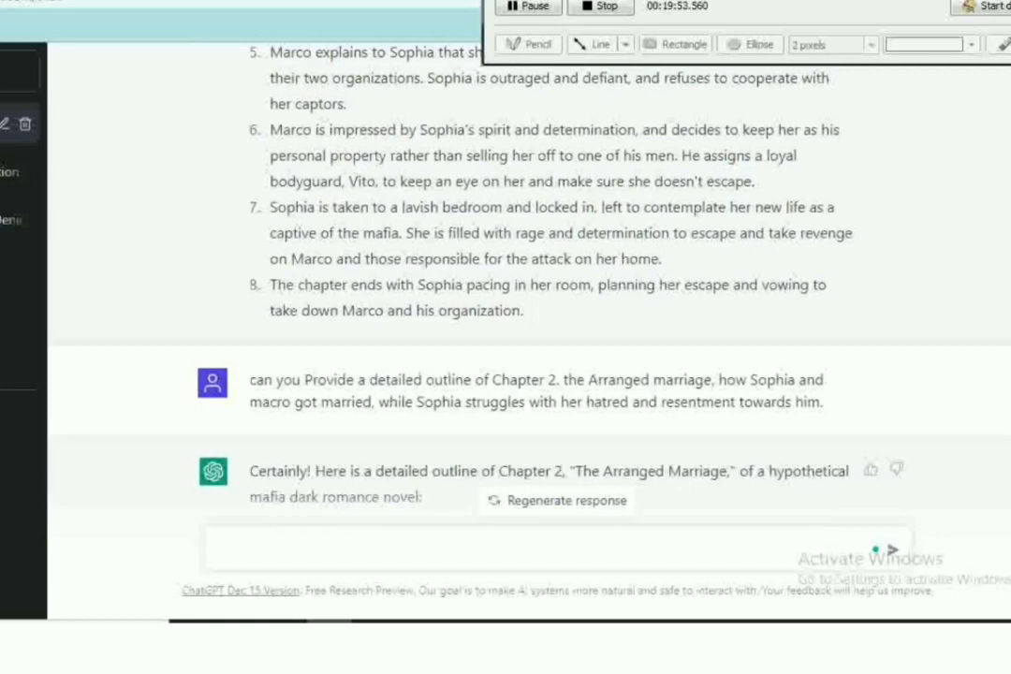
scroll(down, 3)
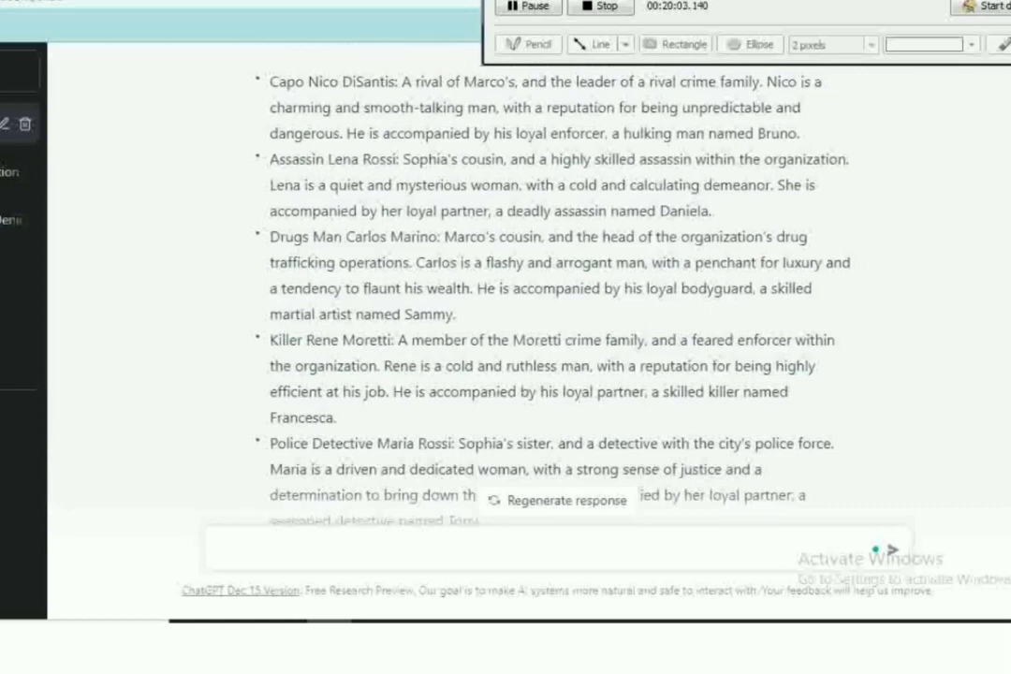
mouse_move(496, 326)
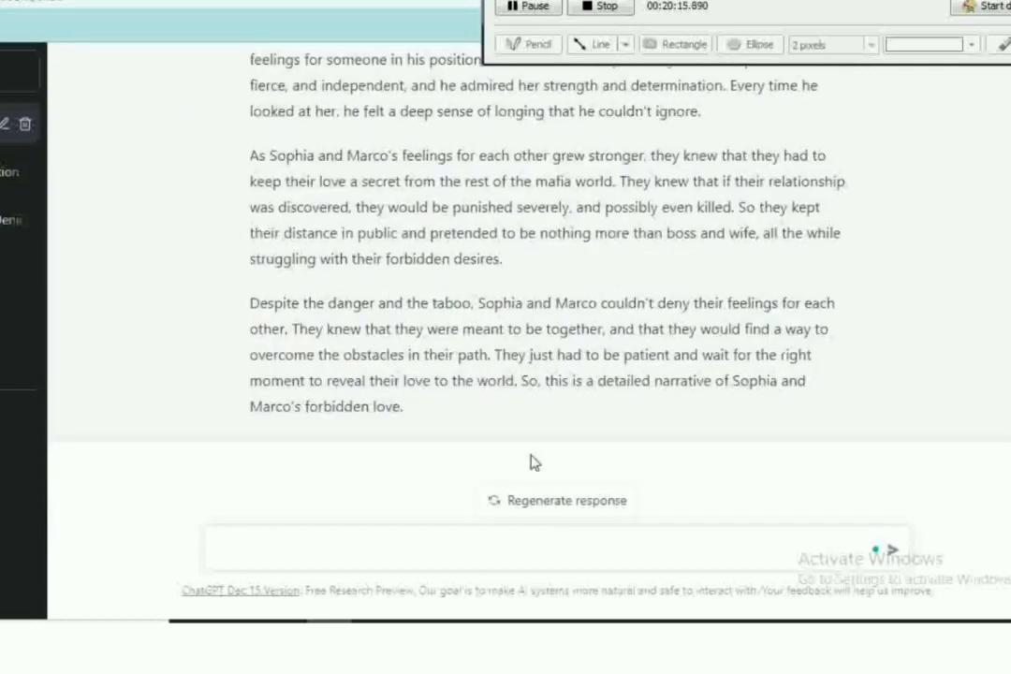
Request a narrative with dialogue between Sophia and drug boss Carlos Marino
scroll(down, 3)
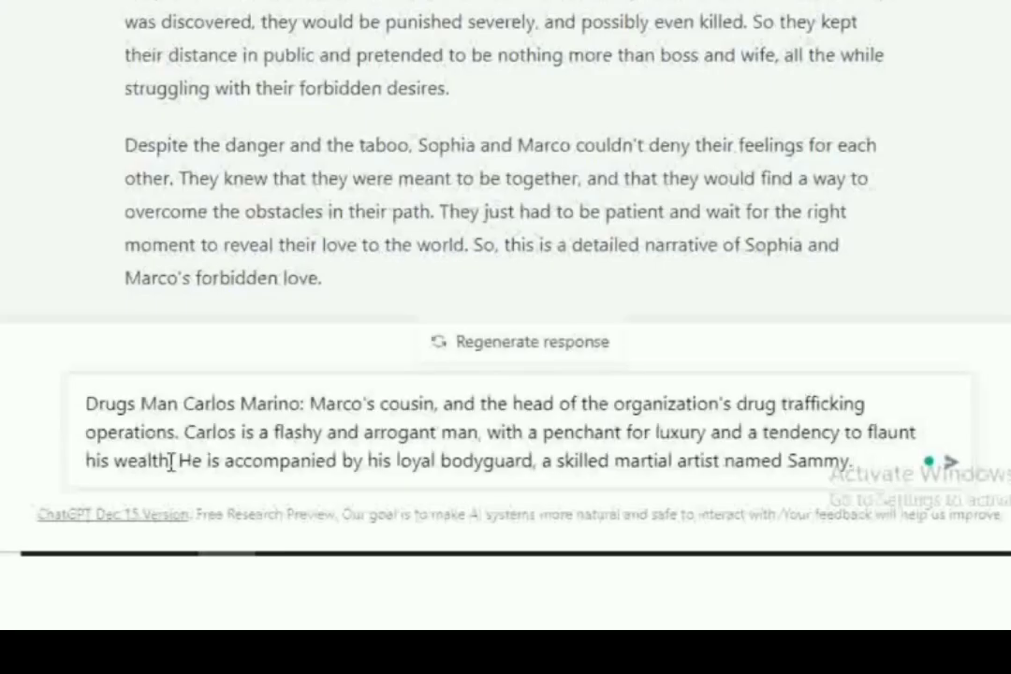
text(Ean y)
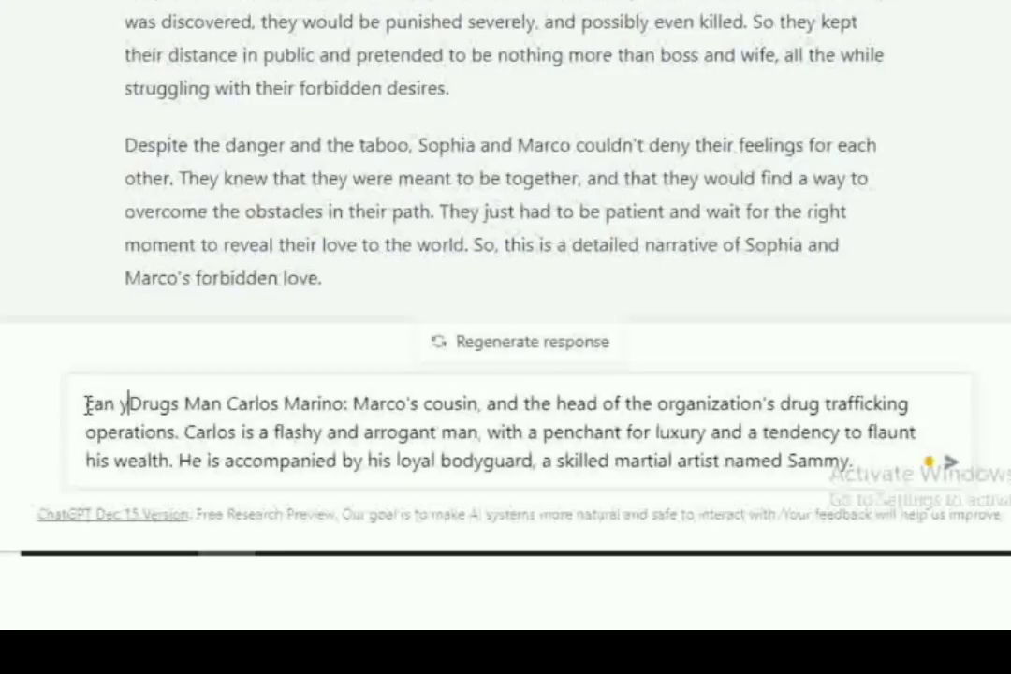
text(ou provide a detailed narrative)
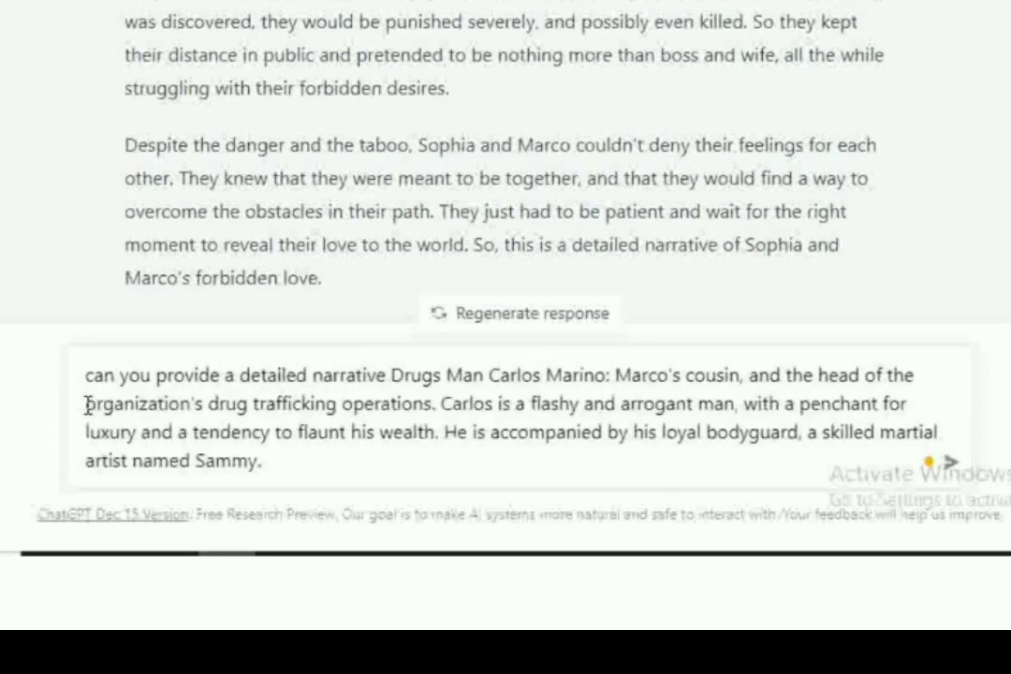
text(with dailoguw)
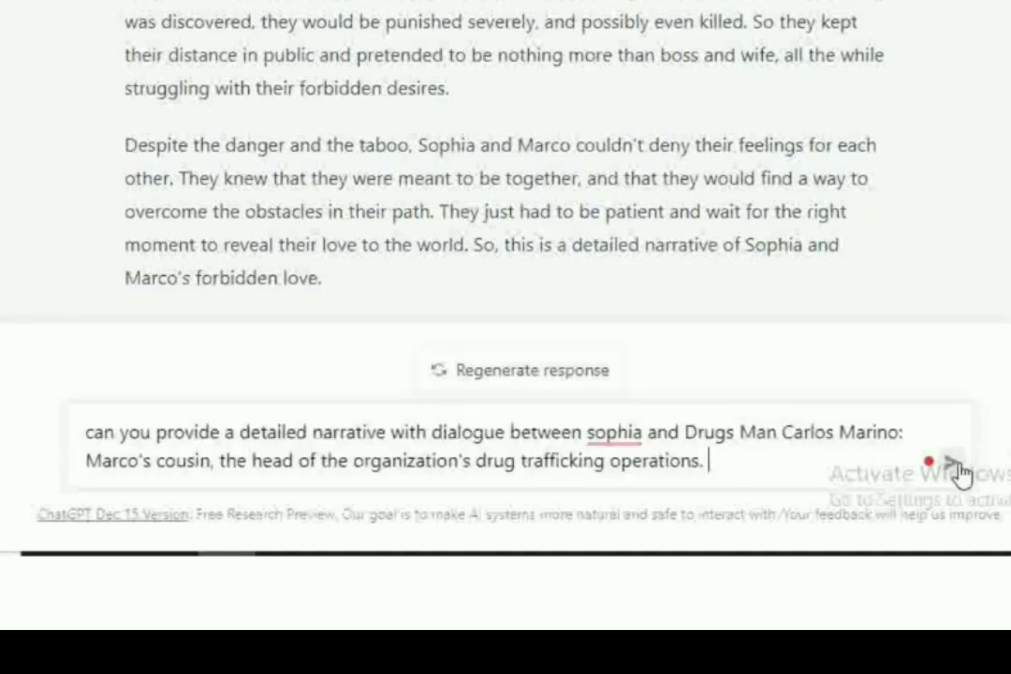
click(959, 473)
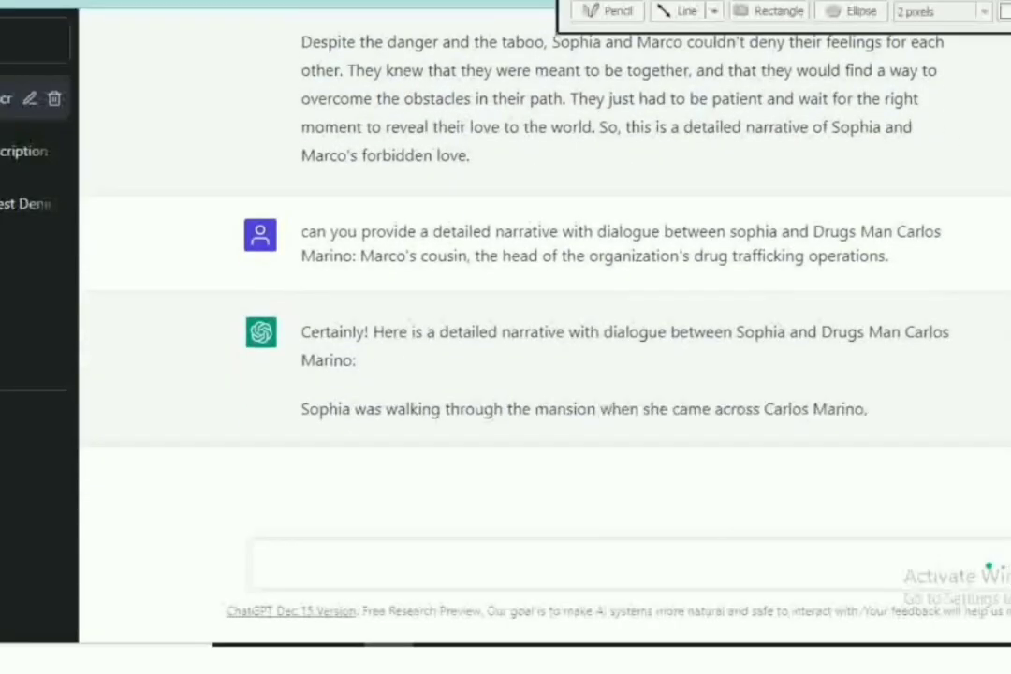
scroll(down, 3)
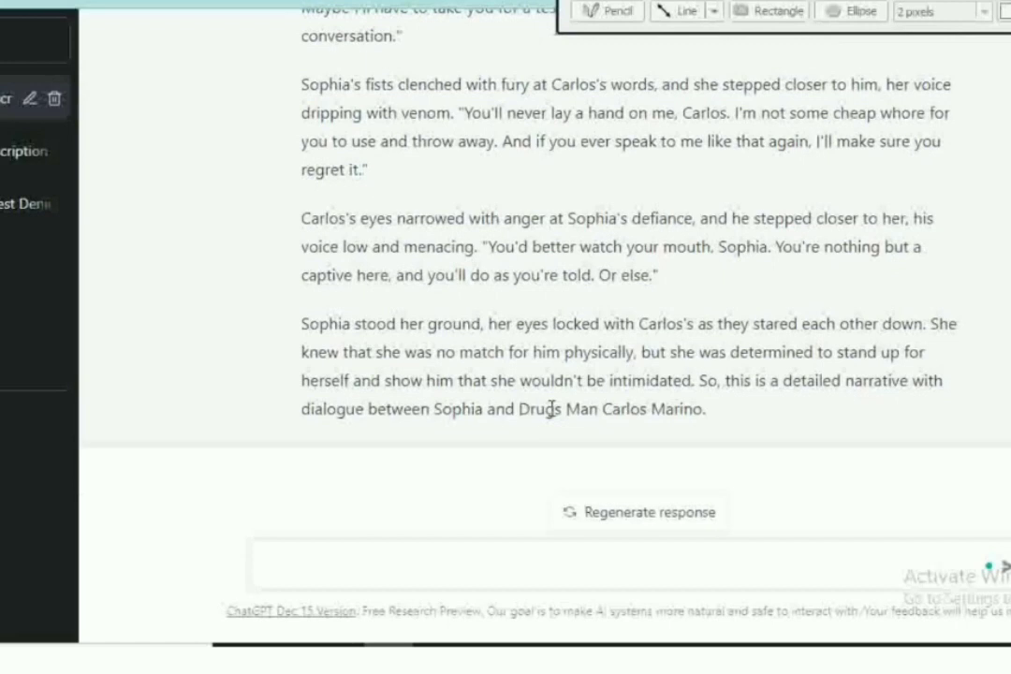
mouse_move(485, 162)
text(what happens if carlos)
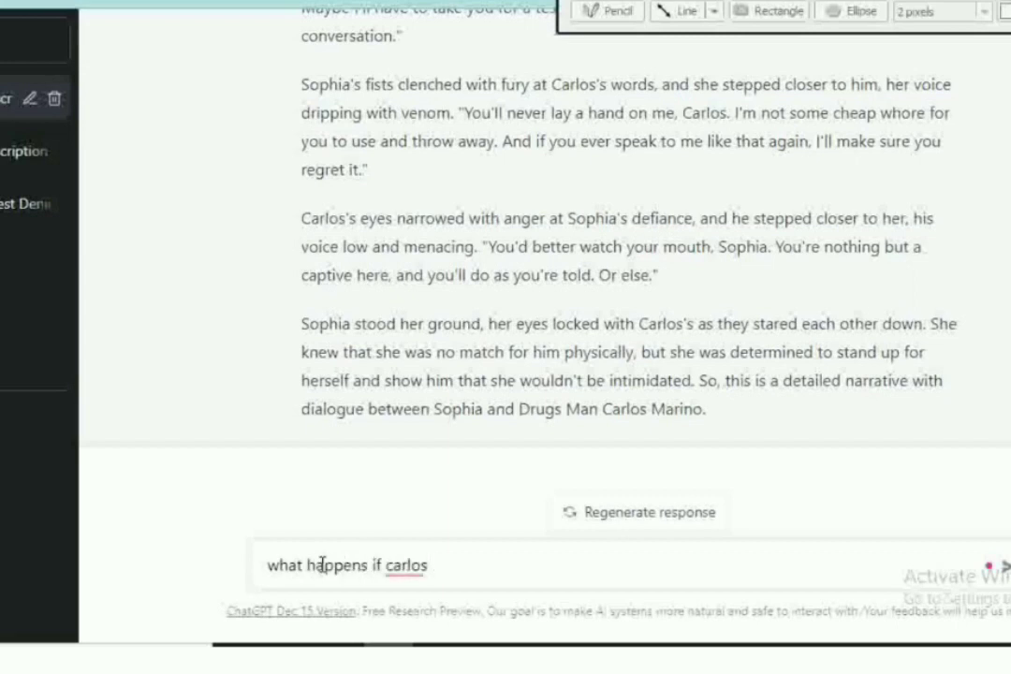
Ask what happens if Carlos falls for Sophia and highlight the Marco jealousy point
text(is)
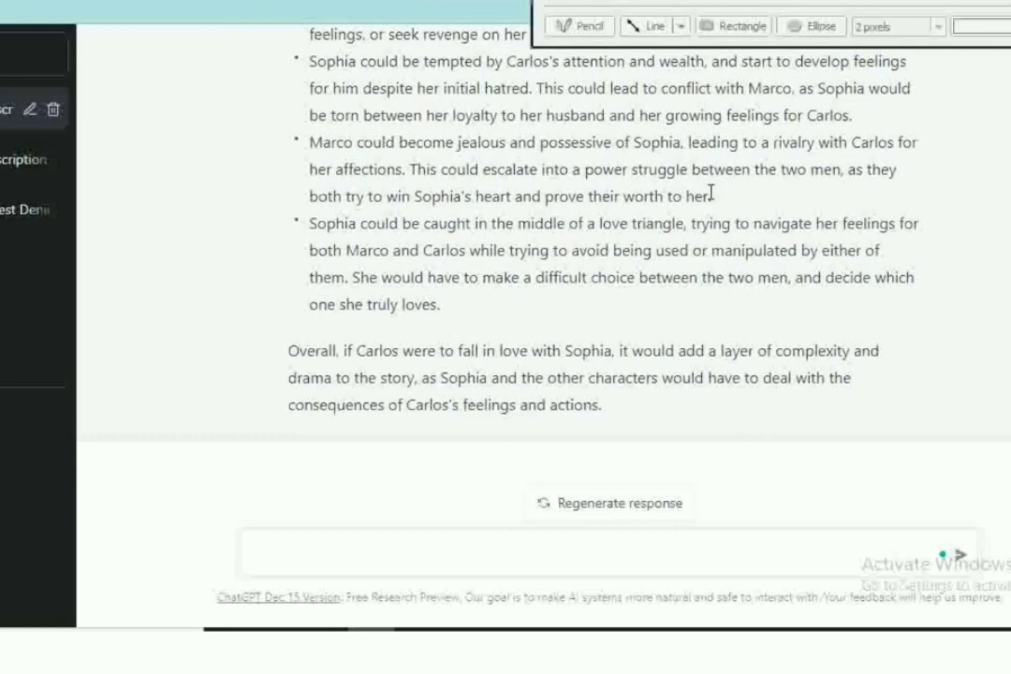
drag(309, 143, 710, 196)
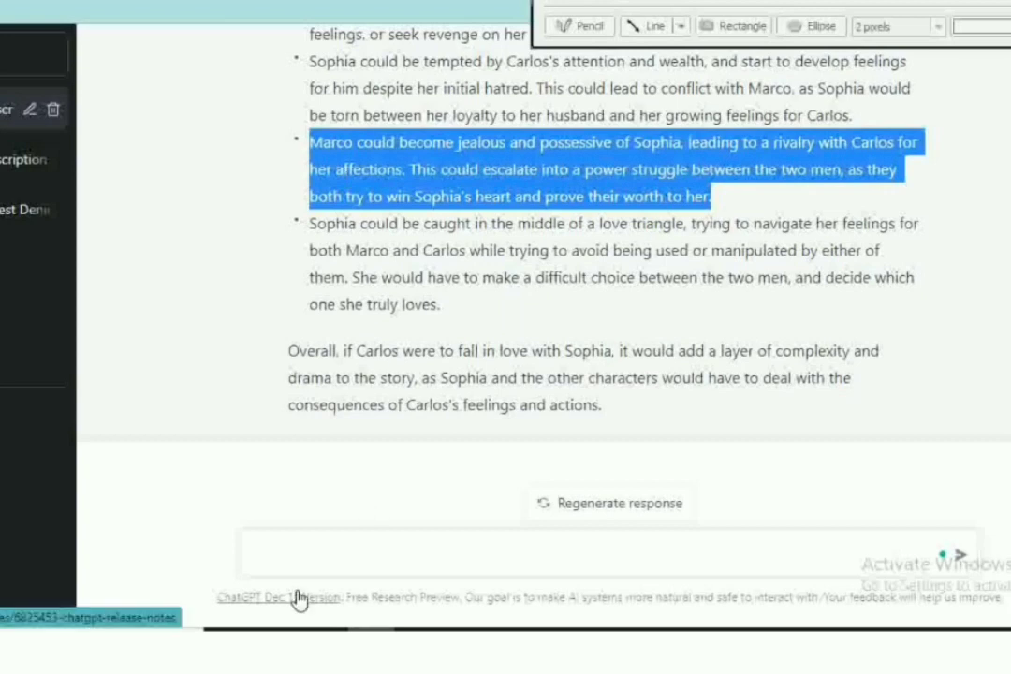
mouse_move(297, 436)
text(H)
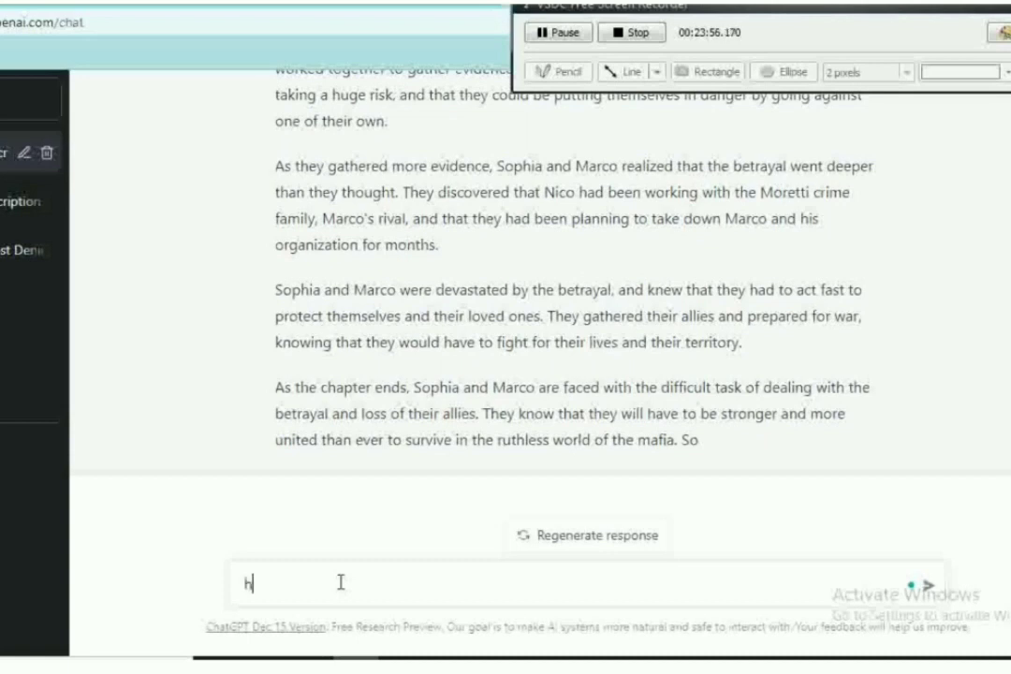
Begin typing the next narrative request in the message box
text(ow did)
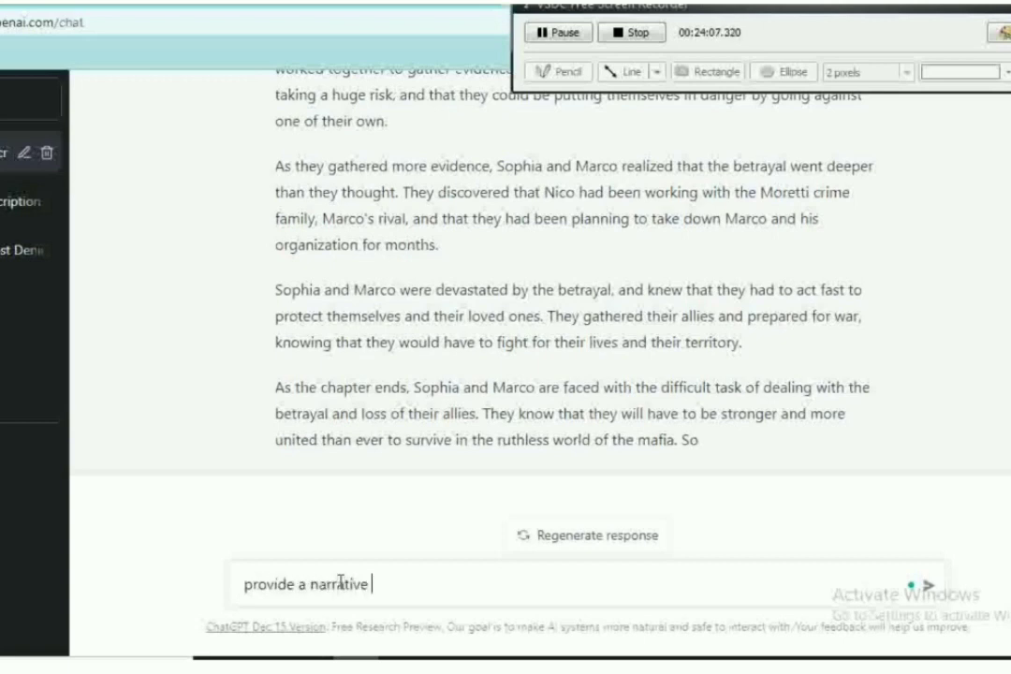
Type the prompt 'provide a narrative where marco and his family fight and defeat moretti'
text(where marco a)
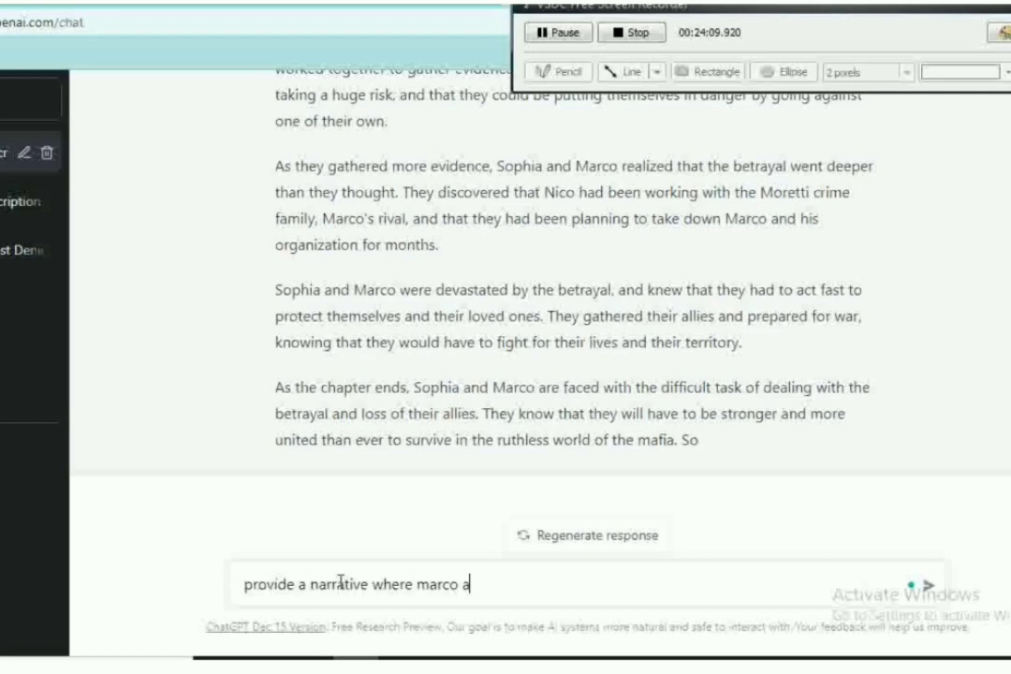
text(nd his)
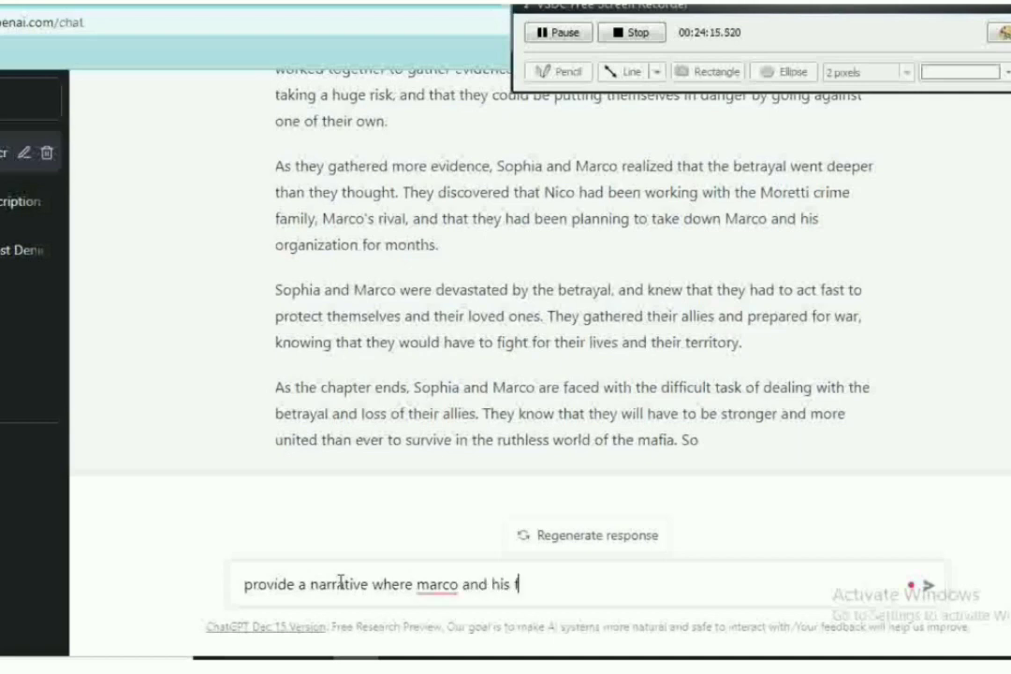
text(family)
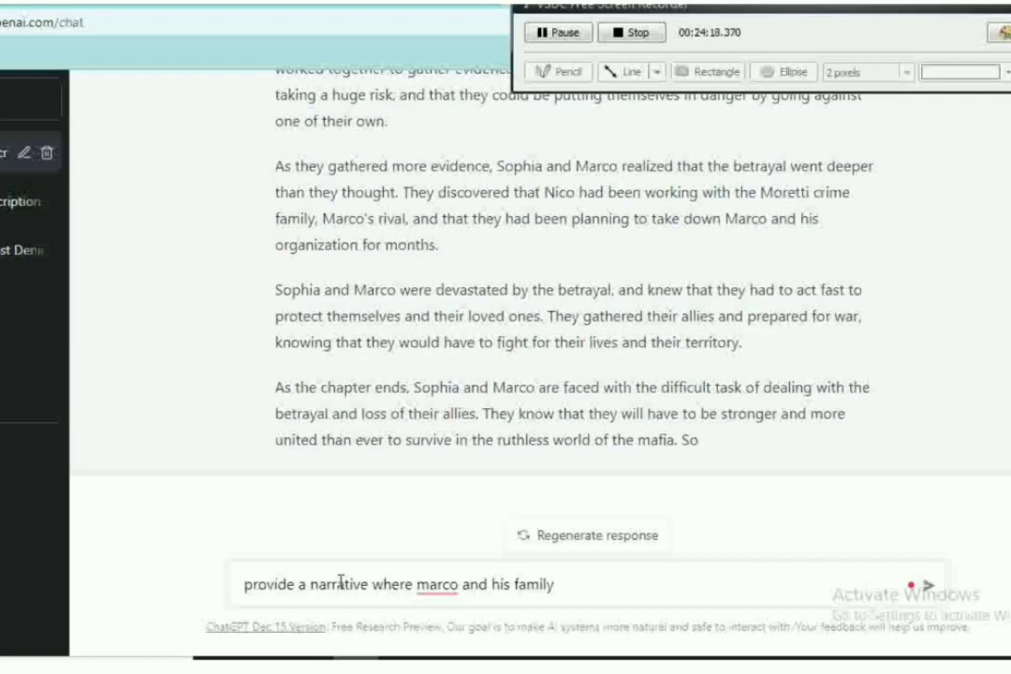
text(defea)
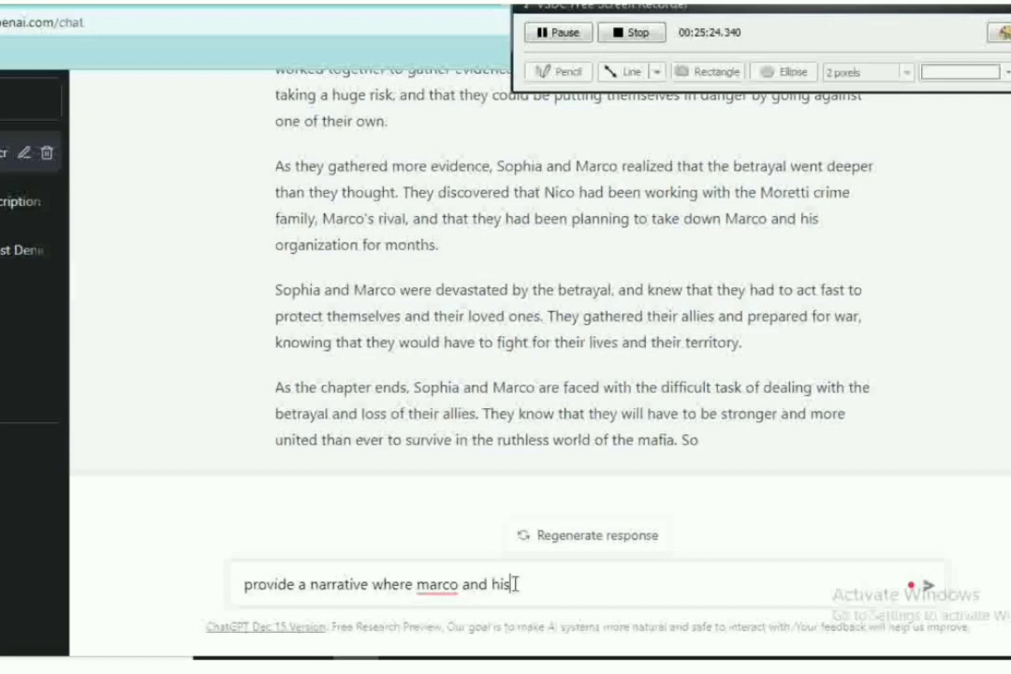
text(family fight)
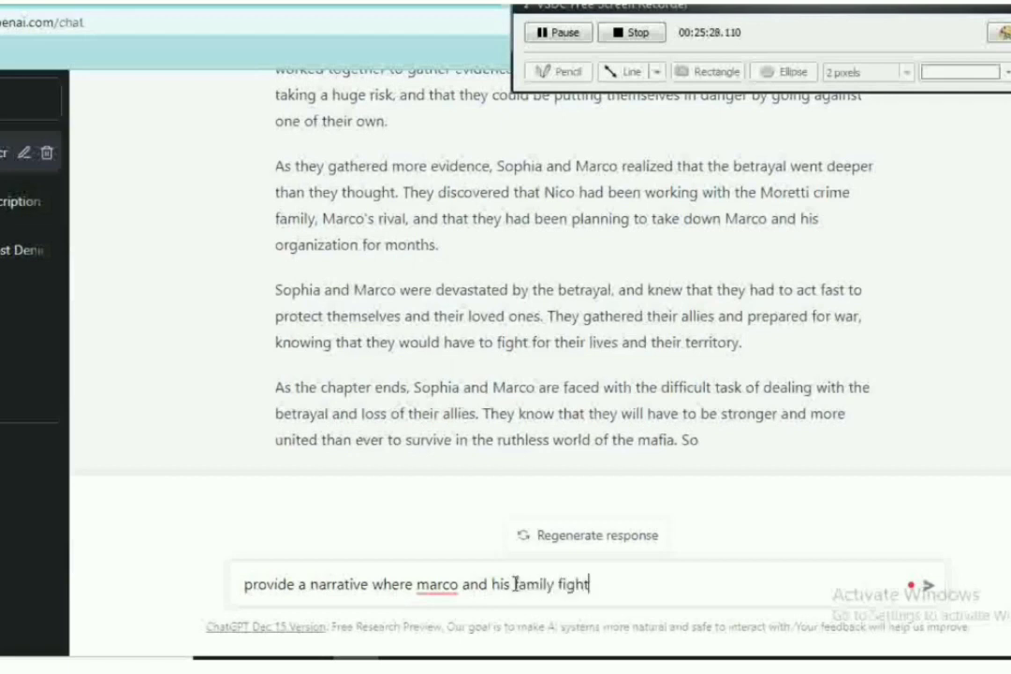
text(and defeat)
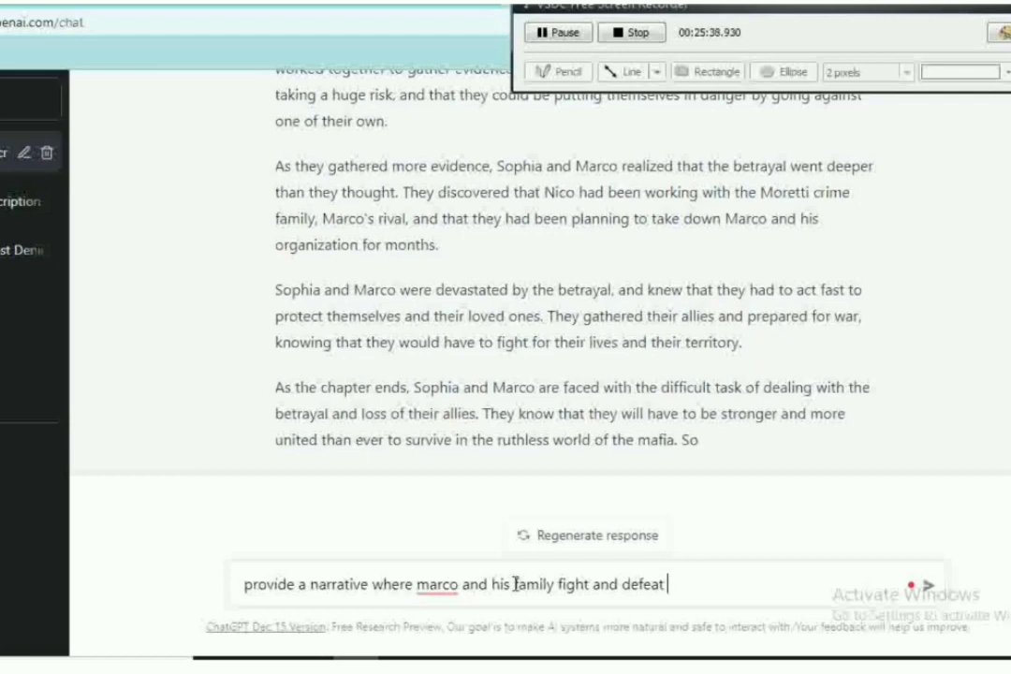
text(moretti)
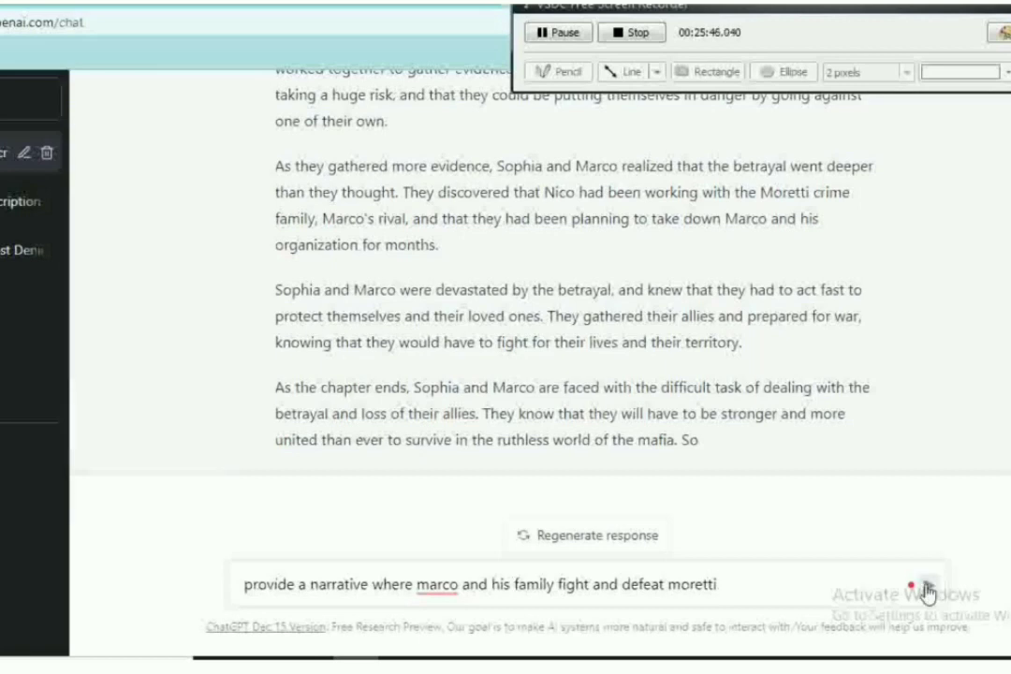
click(929, 588)
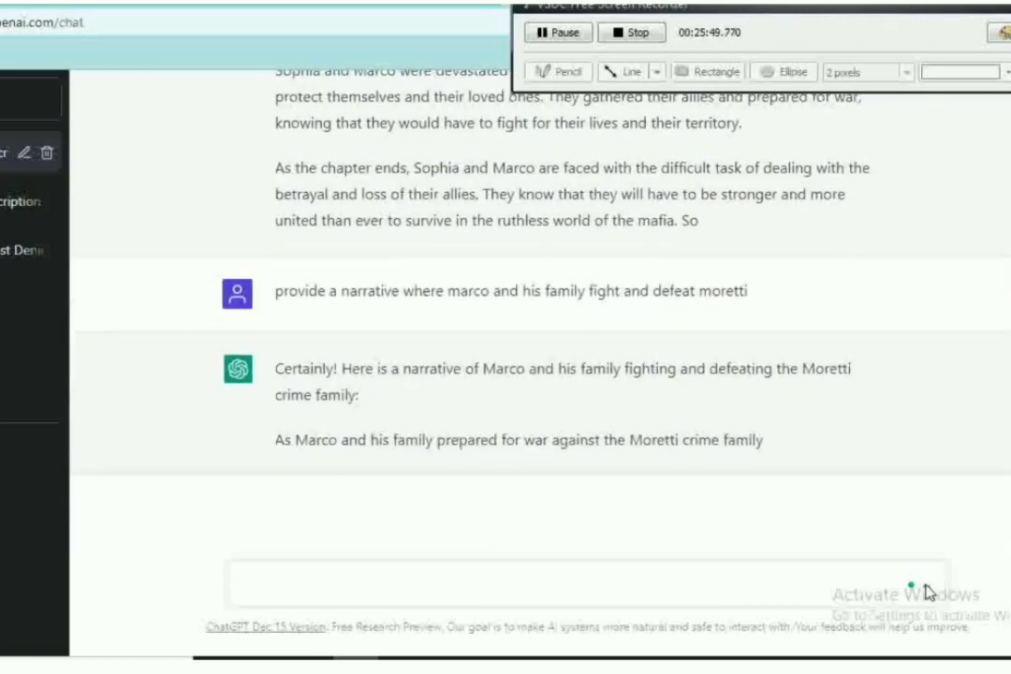
scroll(down, 3)
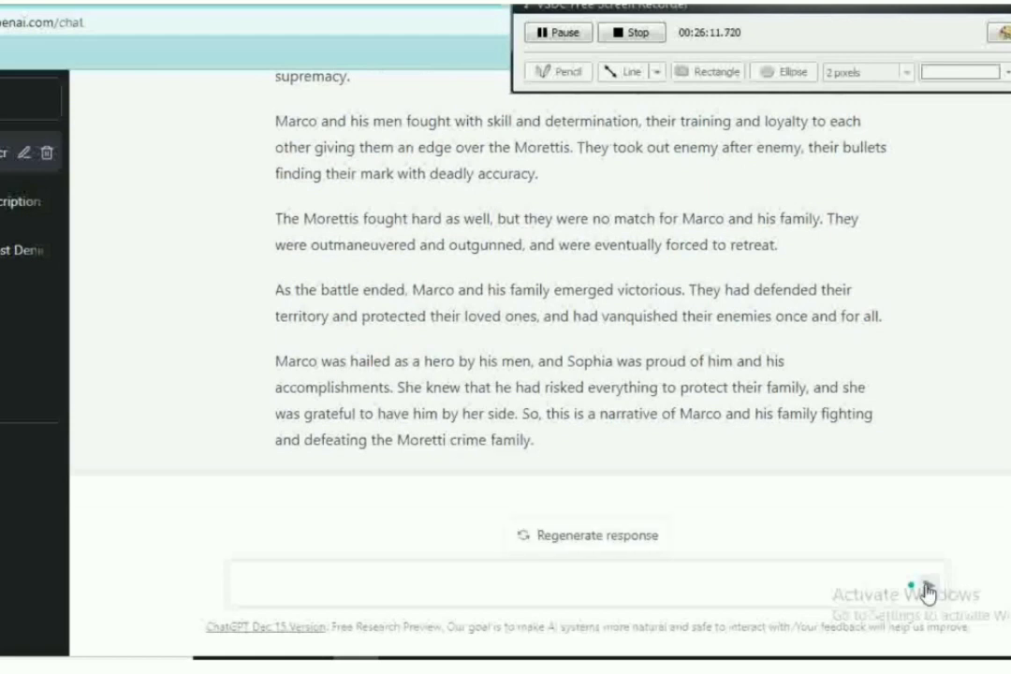
drag(274, 361, 388, 386)
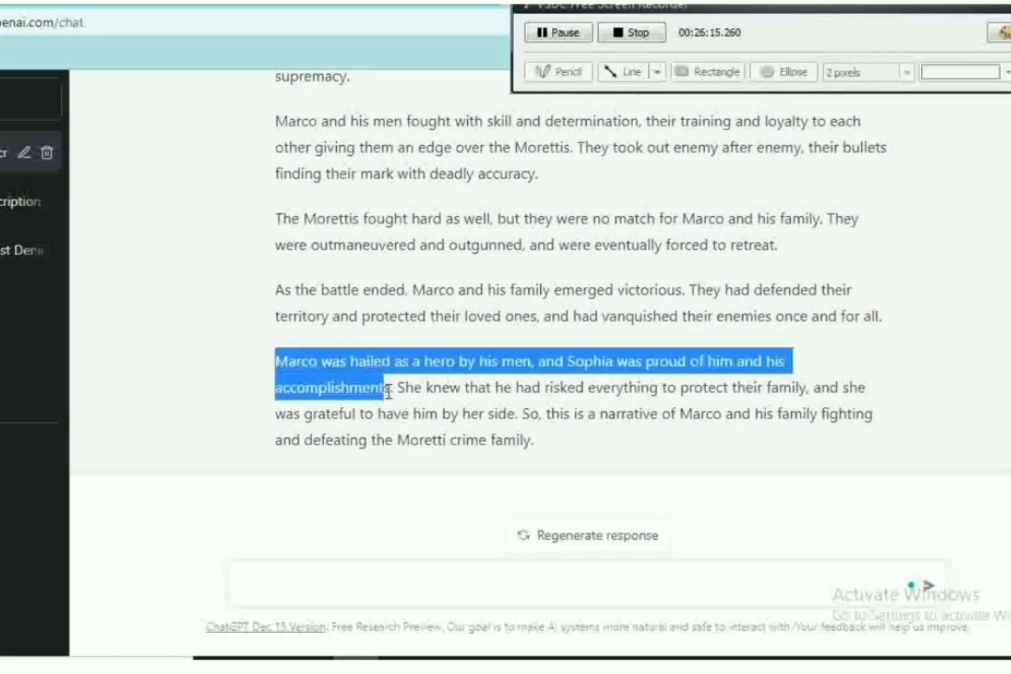
mouse_move(239, 358)
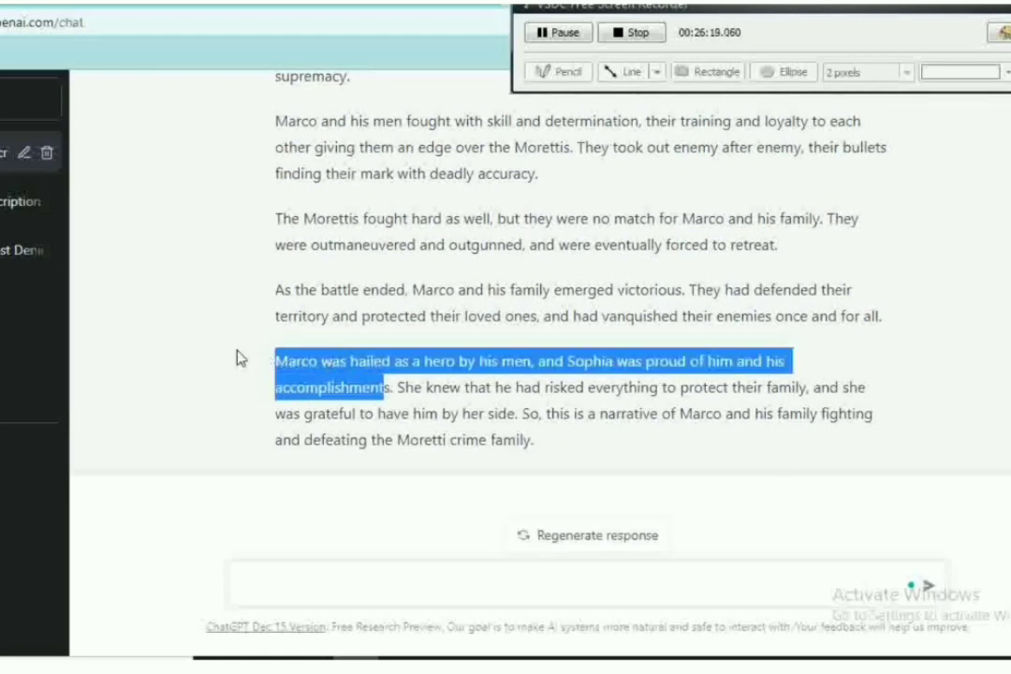
scroll(down, 3)
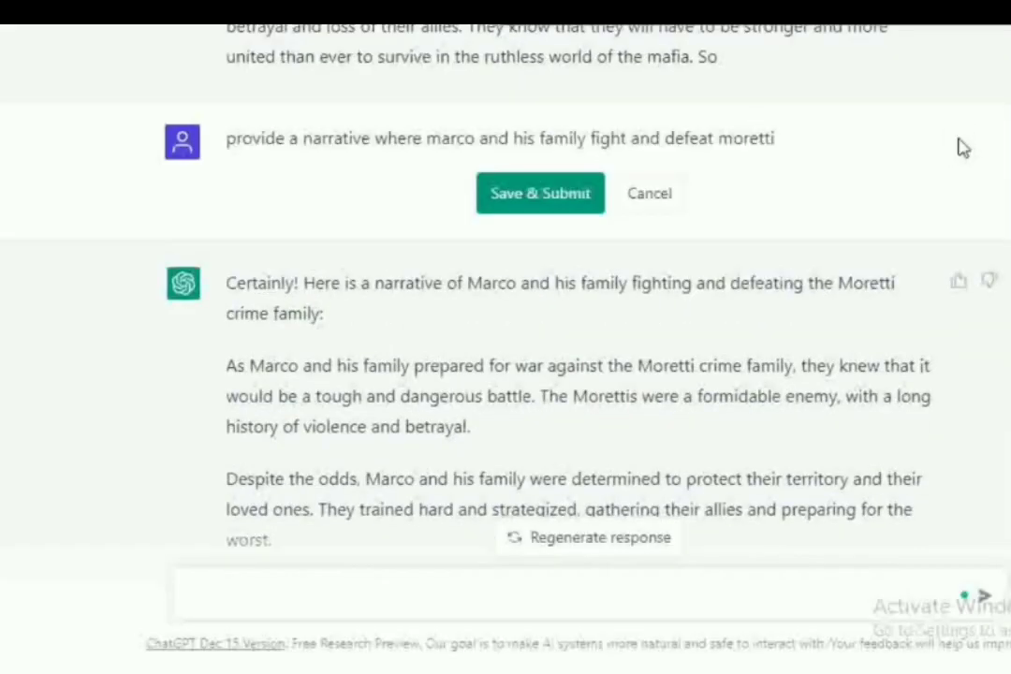
Append 'where marco is shot trying to protect sophia' to the earlier Moretti prompt
text(e)
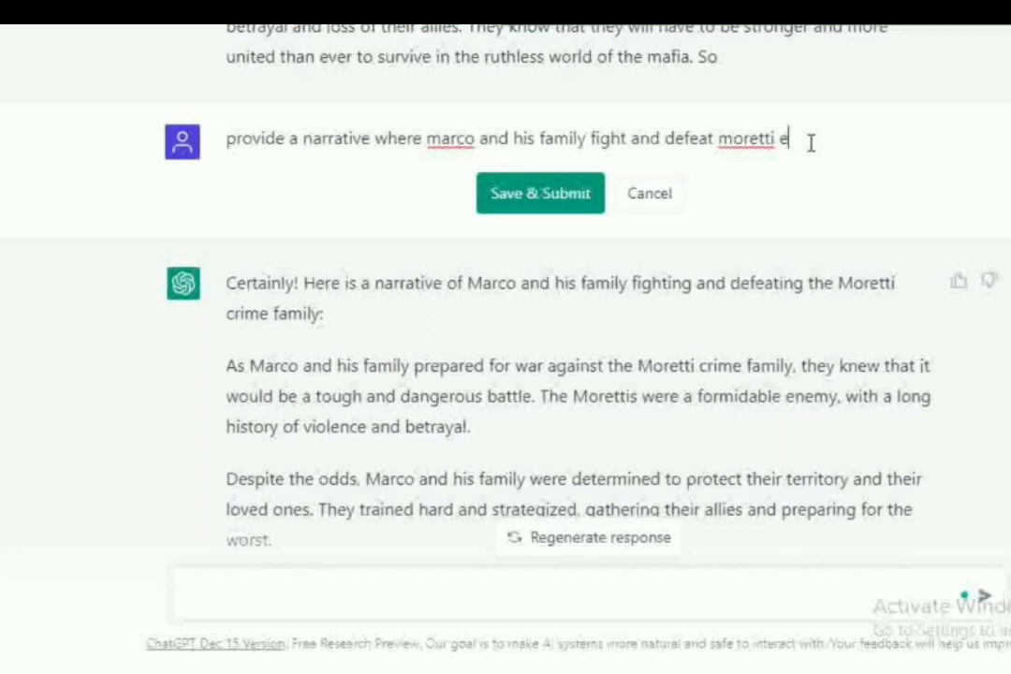
text(wjer)
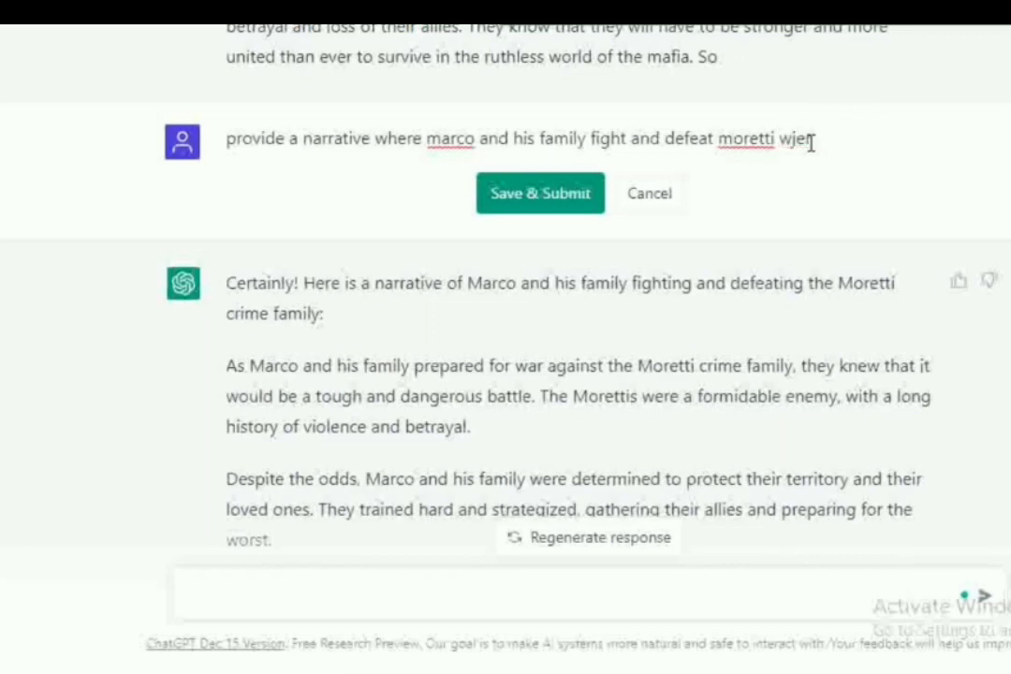
text(where)
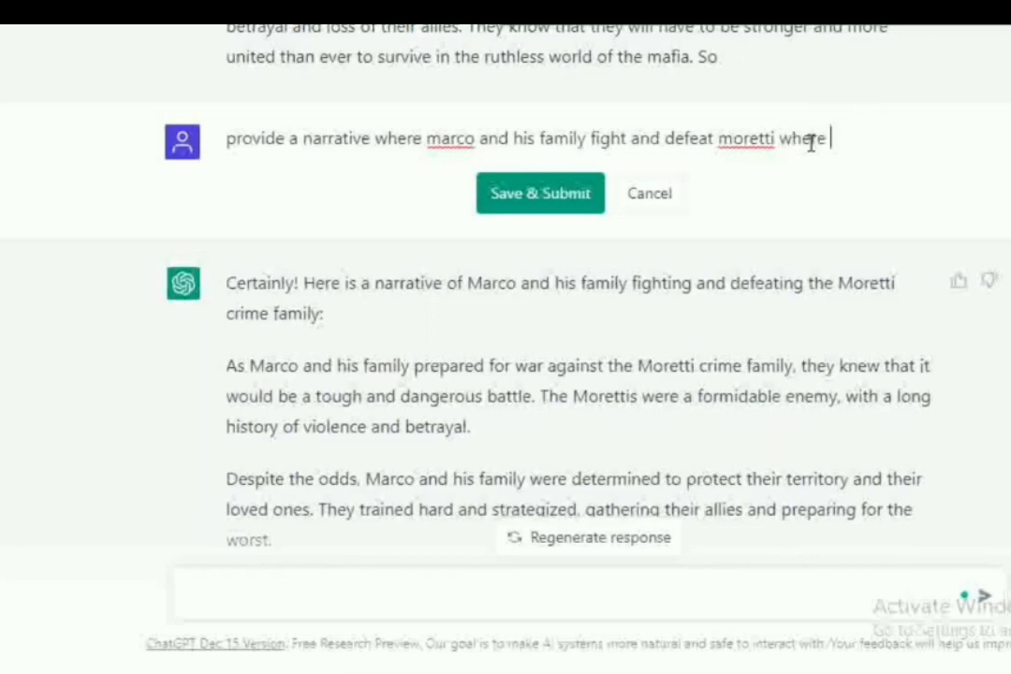
text(marco is shot t)
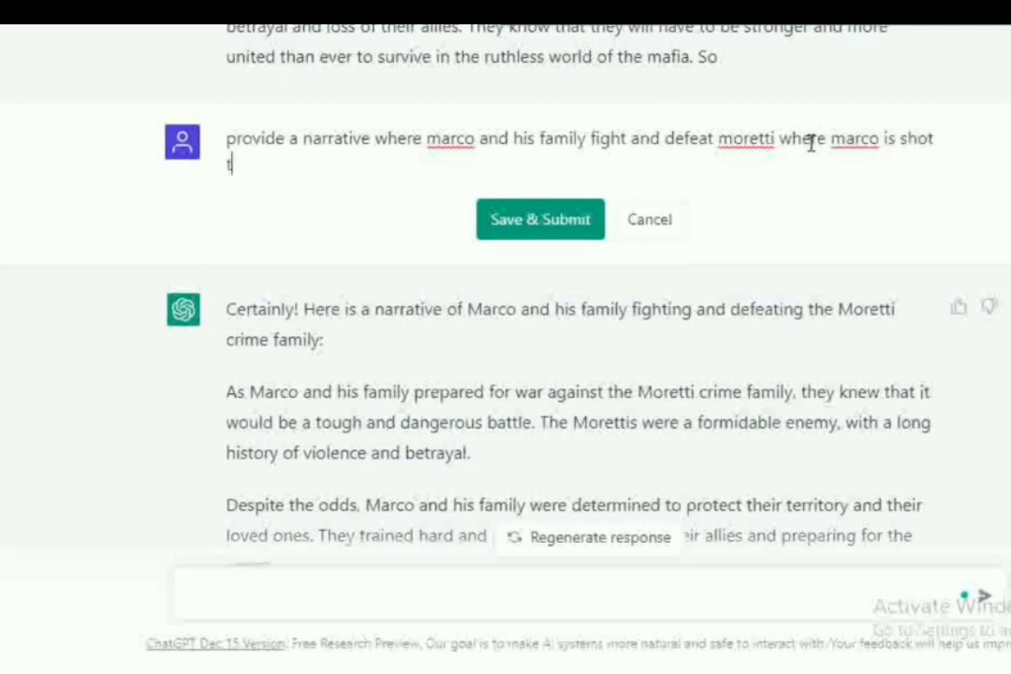
text(rying to protec)
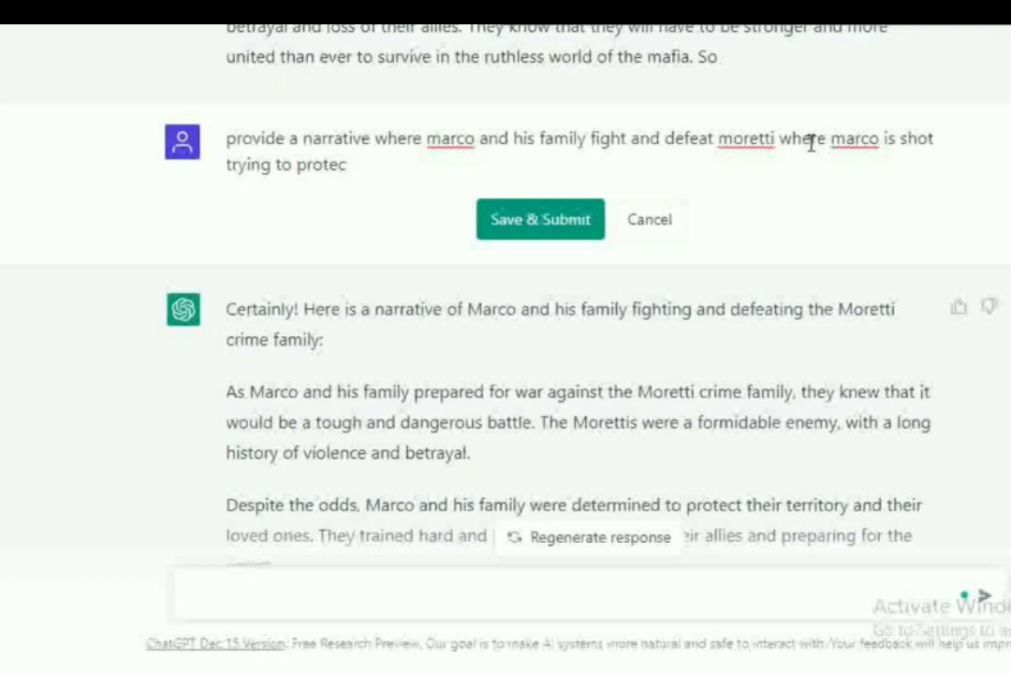
text(t)
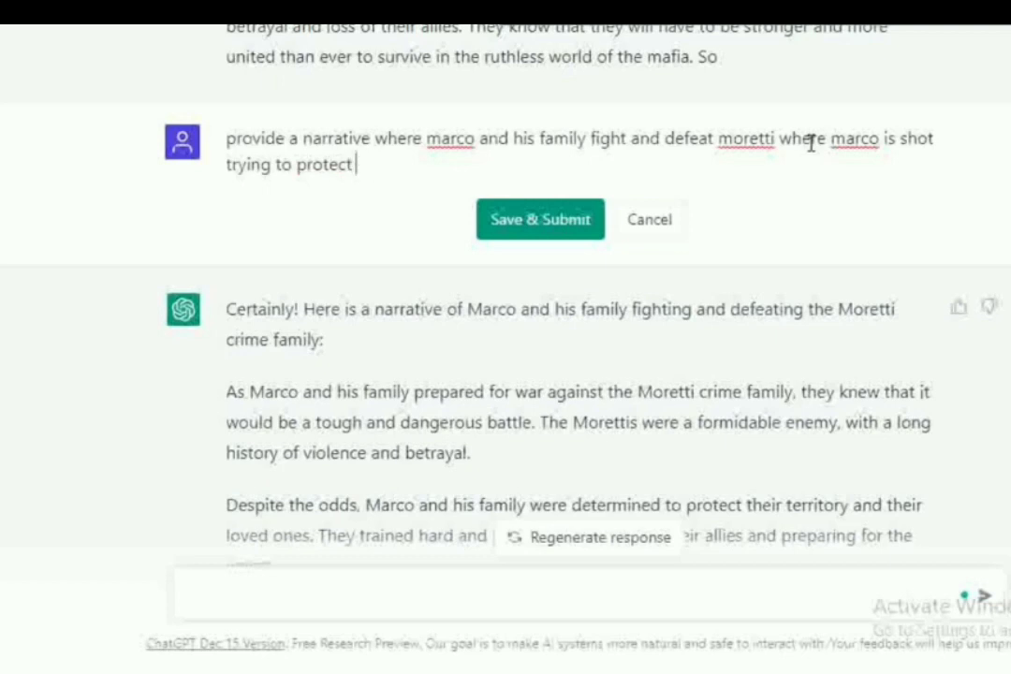
text(sophia)
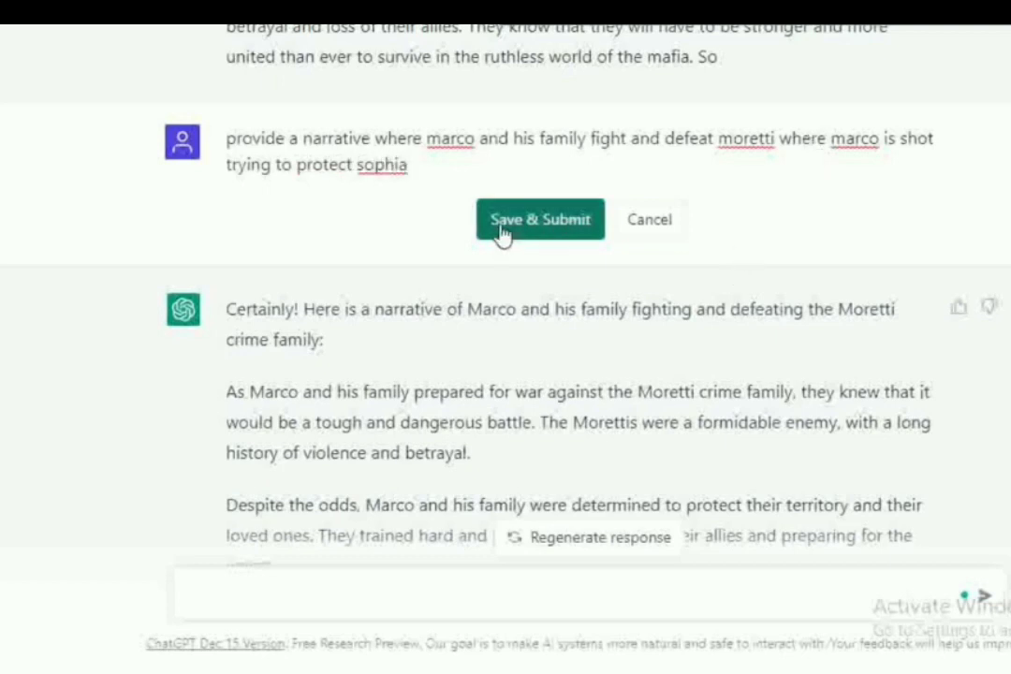
Save & Submit the edited prompt and follow the new Marco-shot narrative as it generates
click(540, 219)
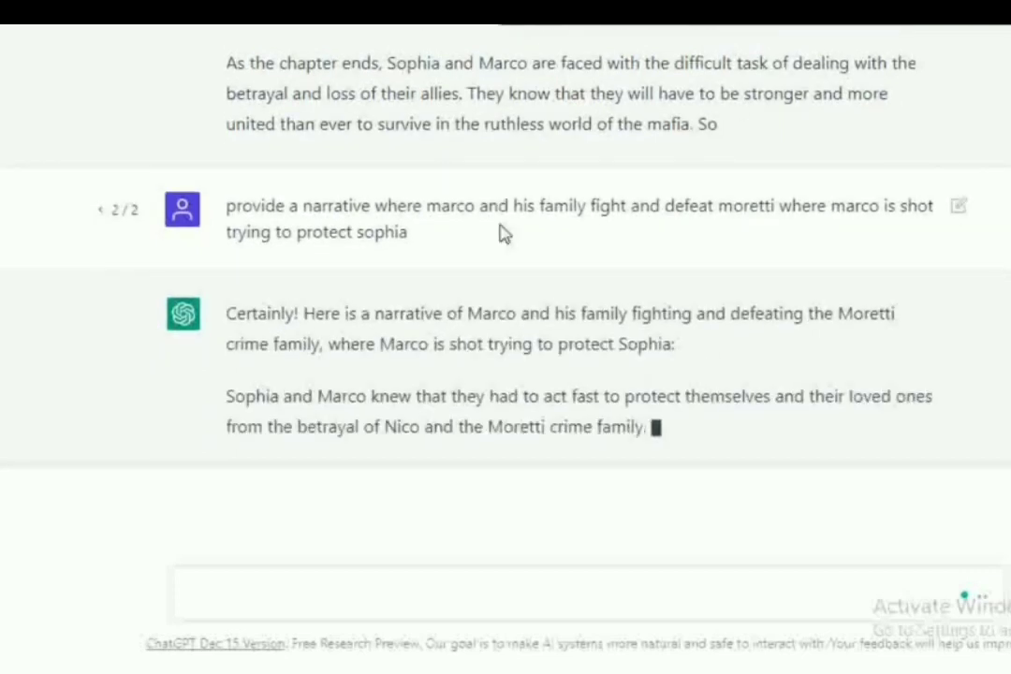
scroll(down, 3)
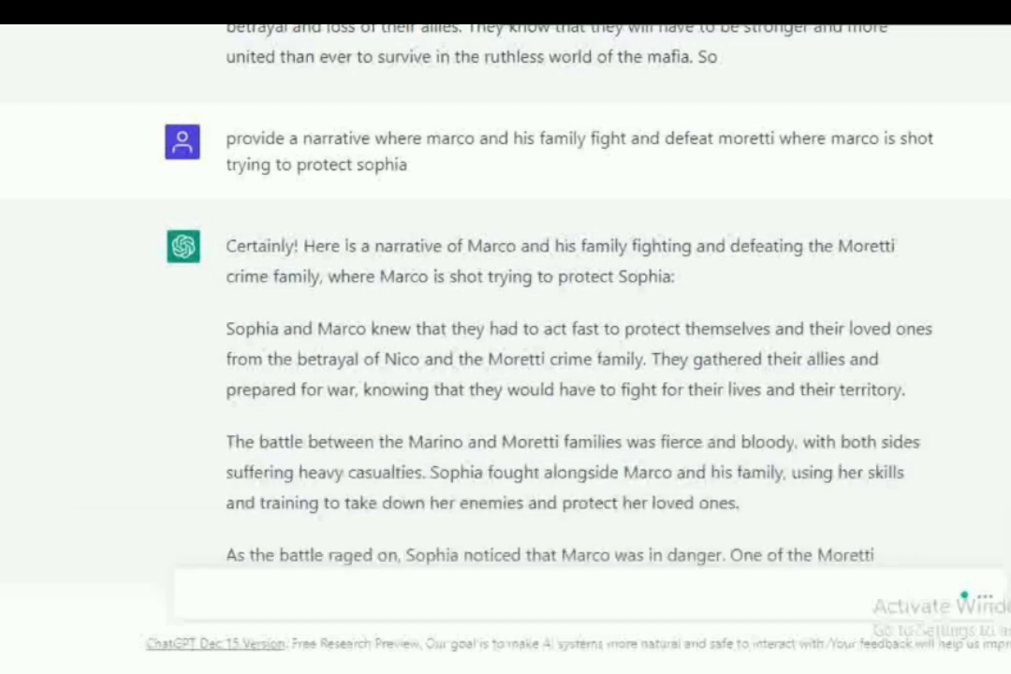
scroll(down, 3)
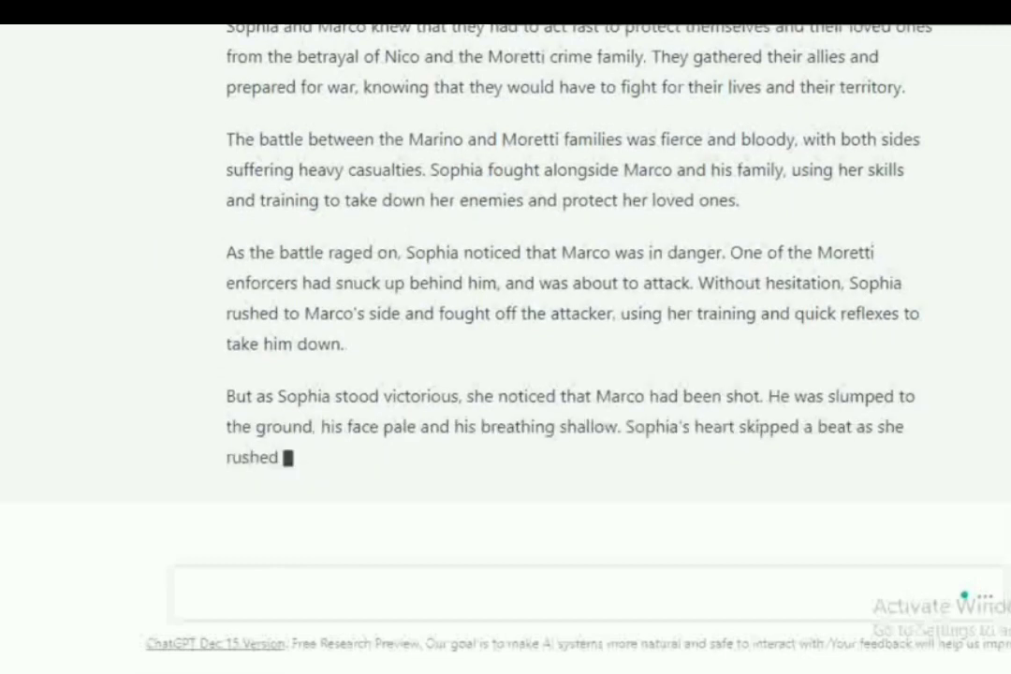